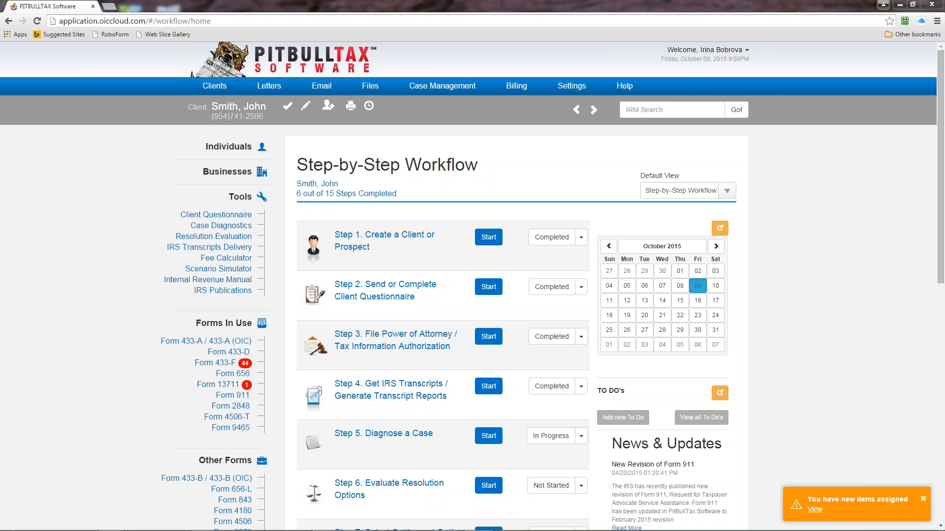
mouse_move(422, 146)
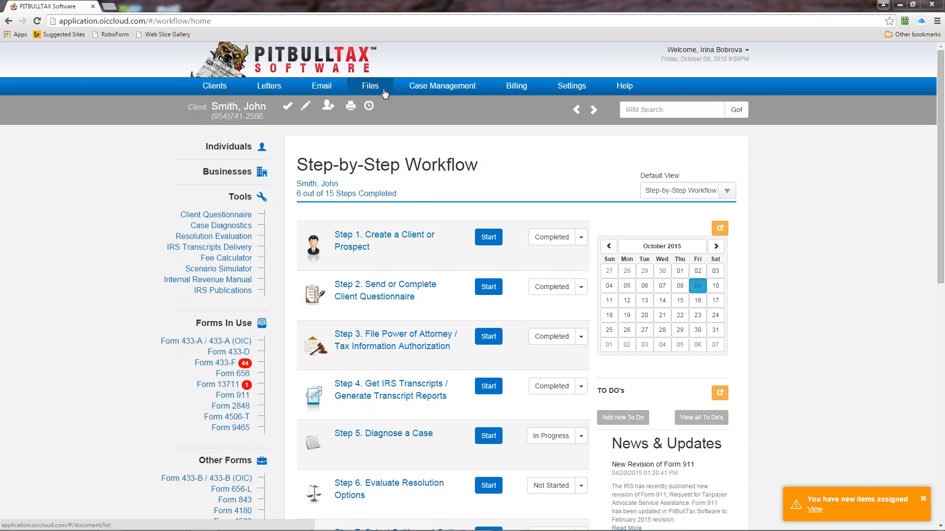
Step: Go to Files to reach John Smith's Document Management list with the Engagement Letters folder
left_click(369, 86)
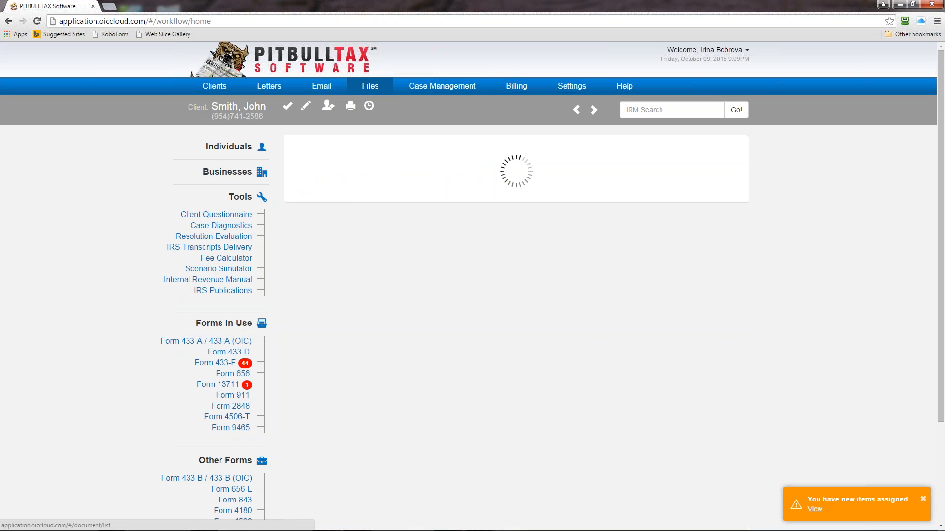
left_click(369, 86)
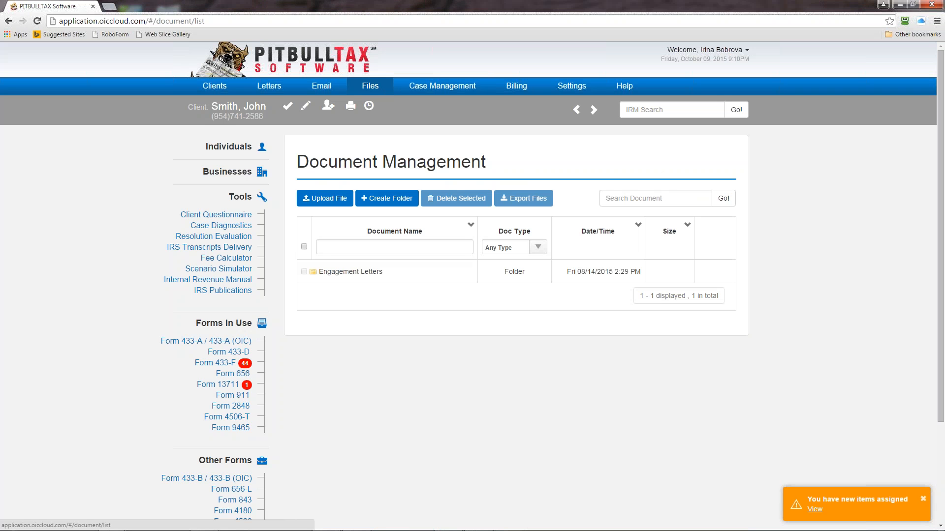
mouse_move(384, 94)
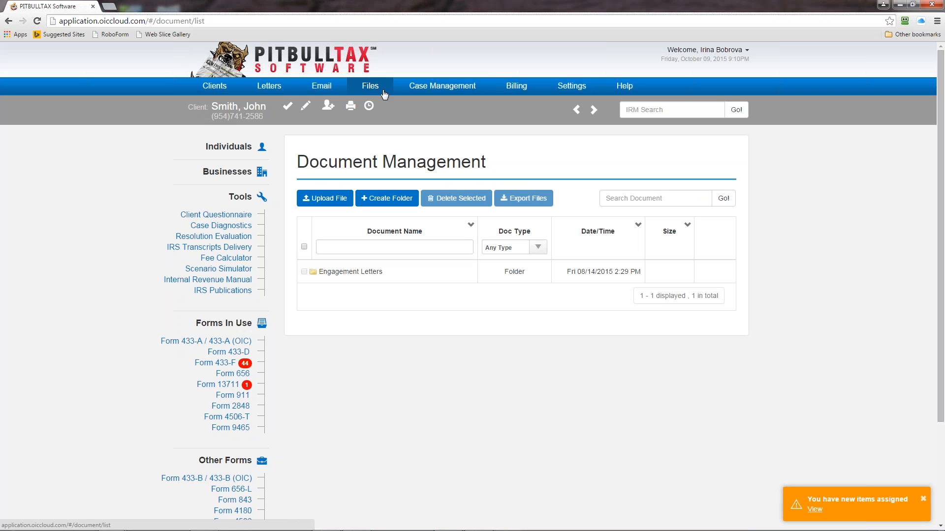
mouse_move(410, 184)
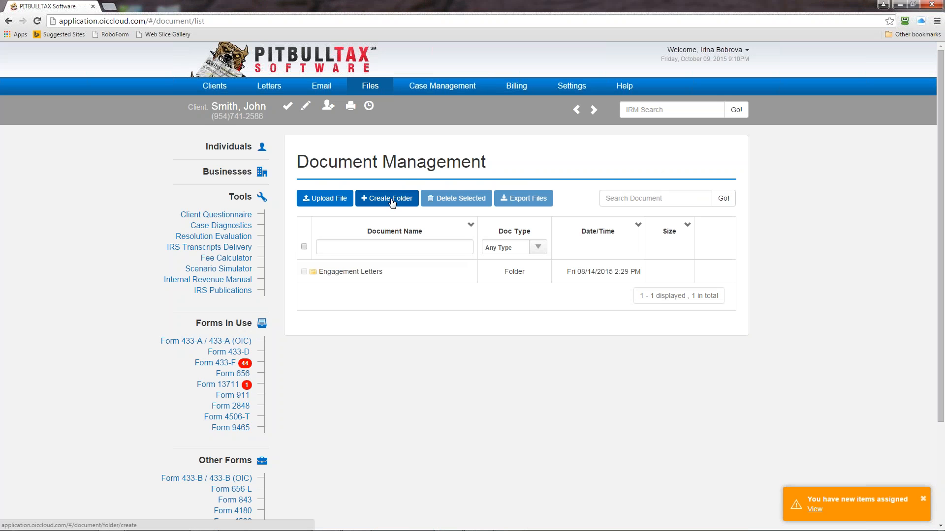
Step: Start a Create Folder form and keep My Documents as its parent folder
left_click(386, 198)
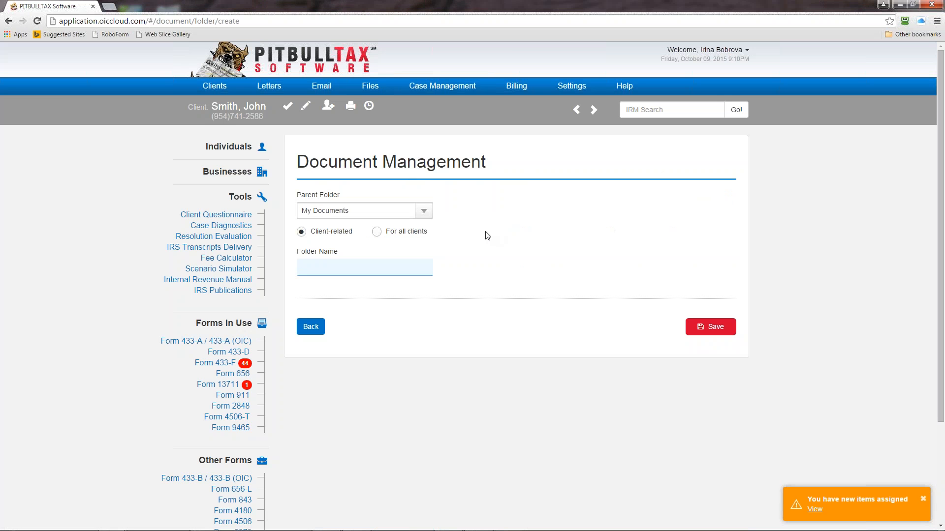
left_click(365, 268)
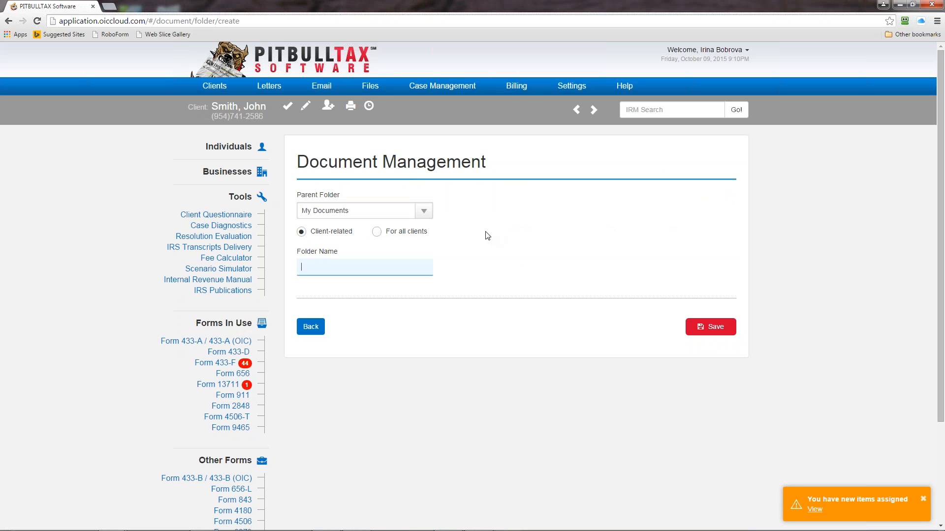
left_click(423, 211)
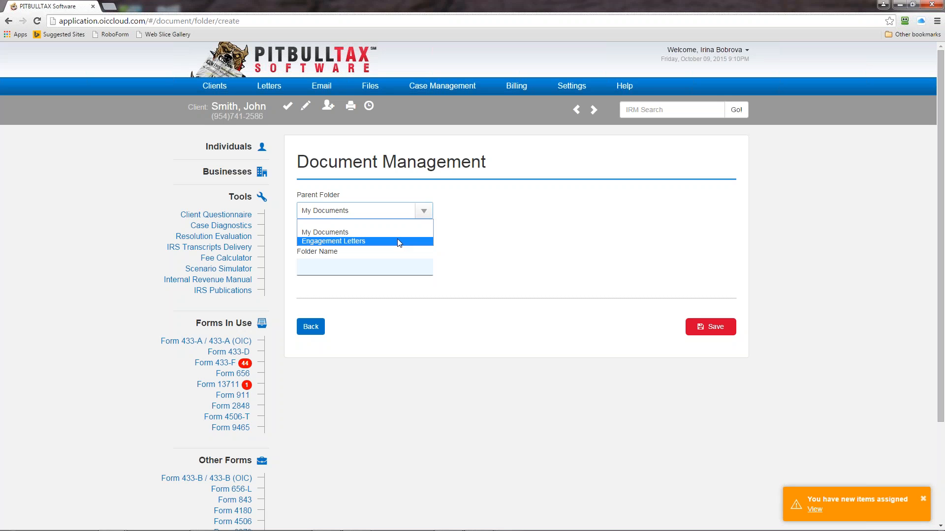
left_click(333, 241)
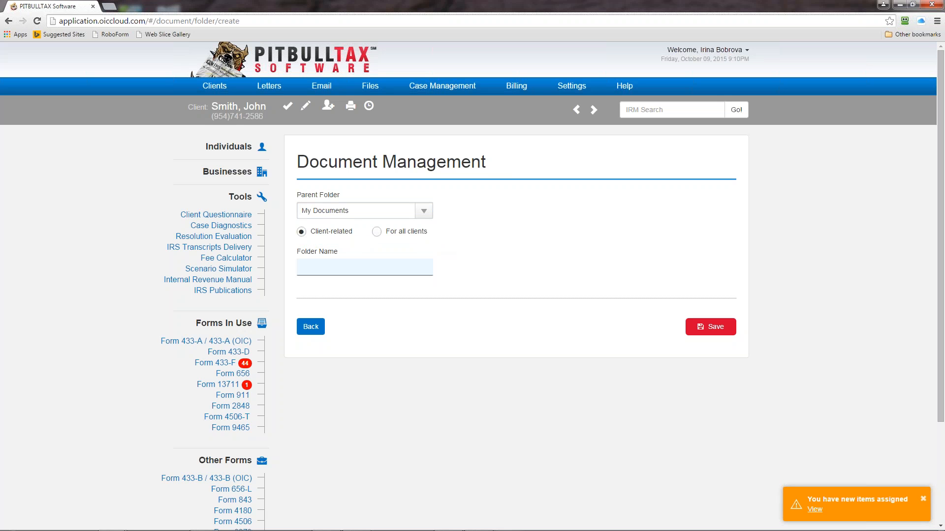
mouse_move(428, 214)
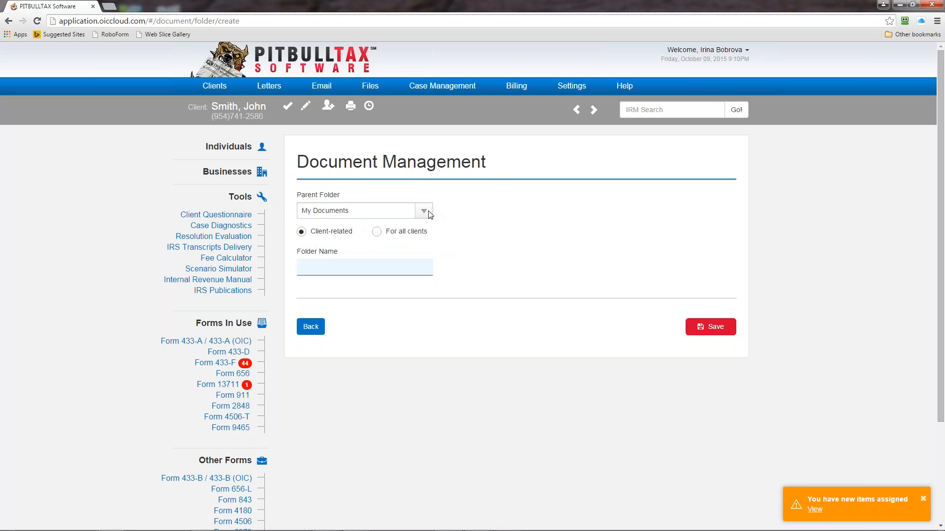
mouse_move(426, 214)
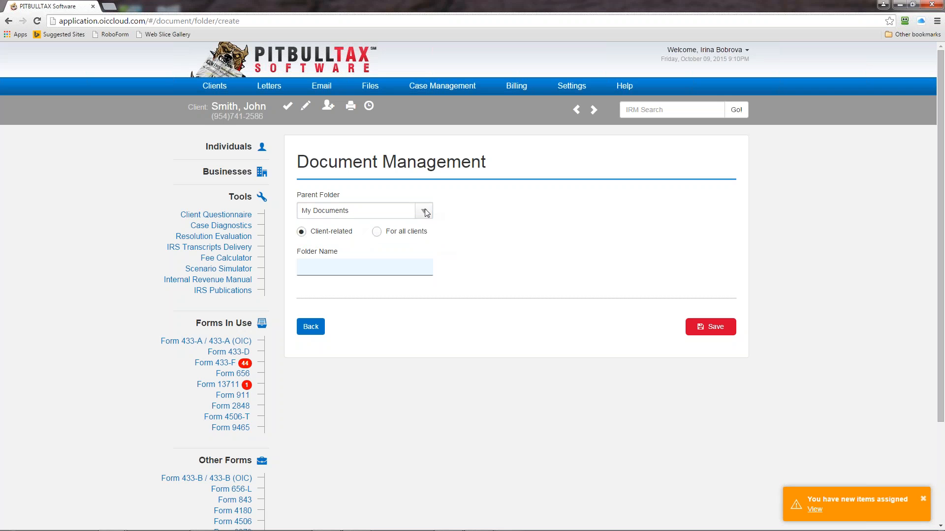
mouse_move(320, 254)
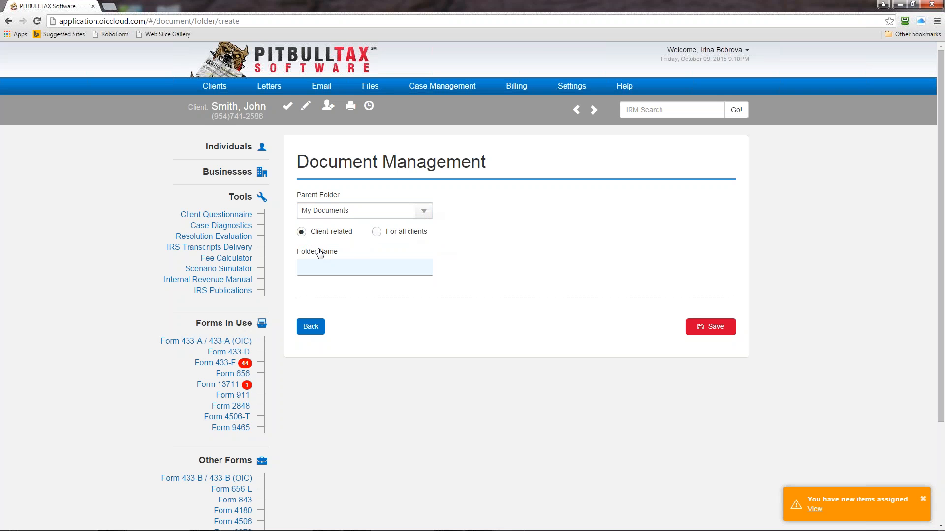
mouse_move(315, 249)
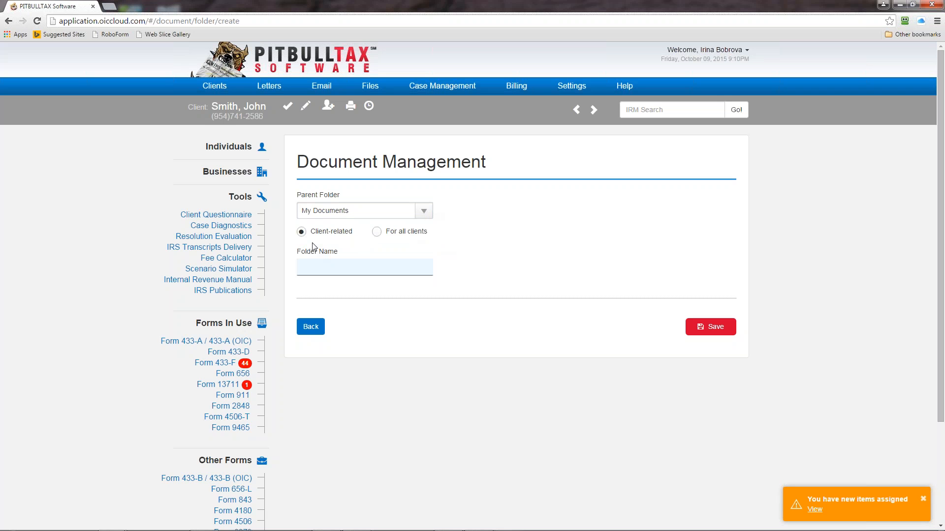
mouse_move(362, 249)
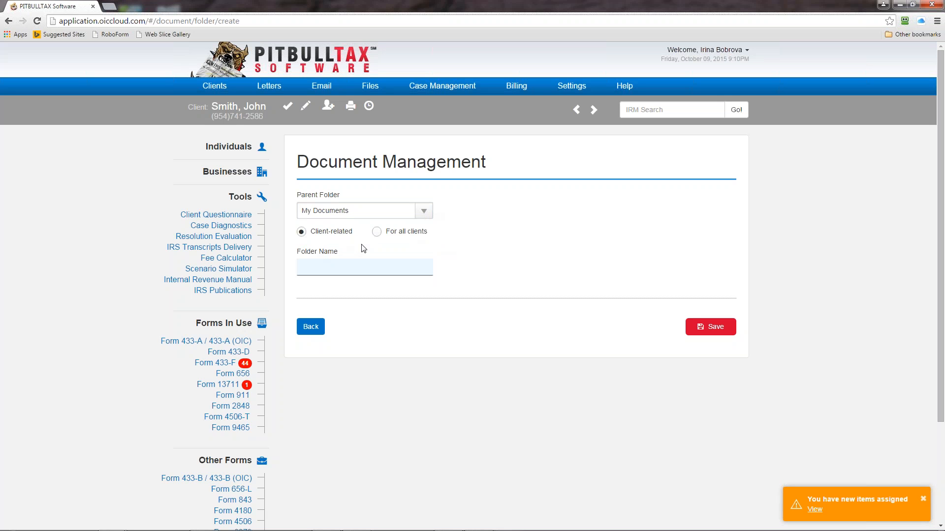
mouse_move(364, 246)
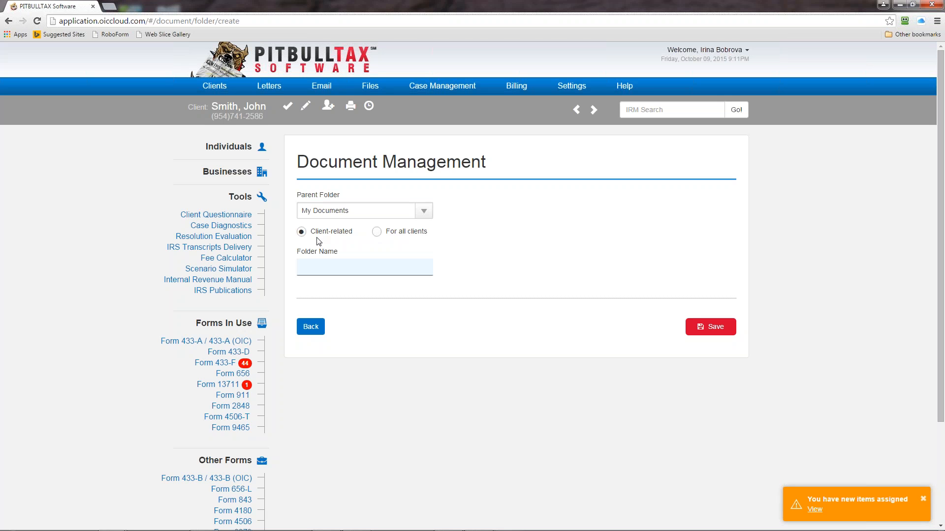
mouse_move(376, 234)
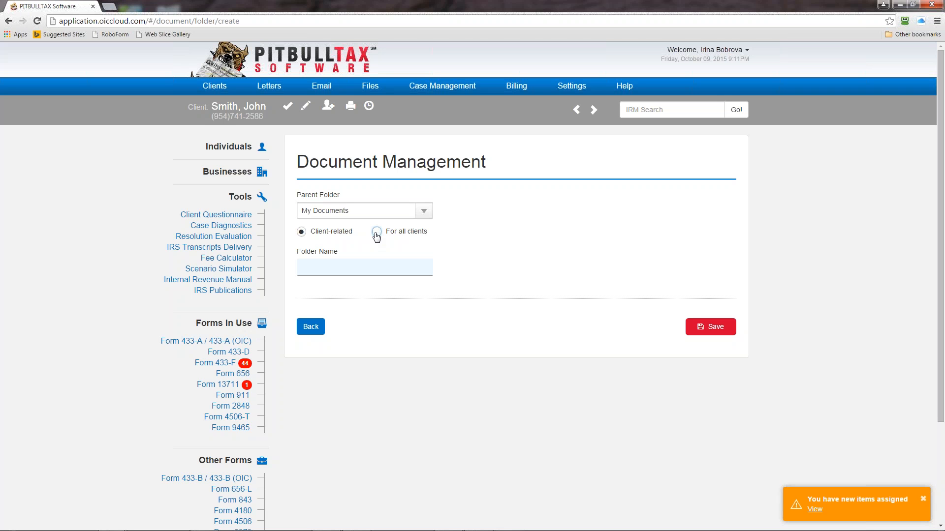
Step: Mark the folder For all clients and name it 'General Folder'
left_click(376, 231)
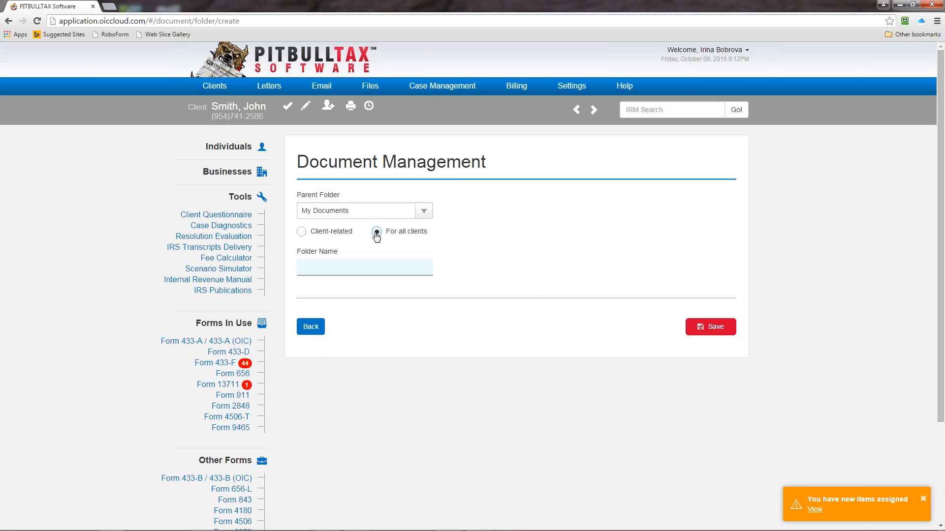
left_click(376, 231)
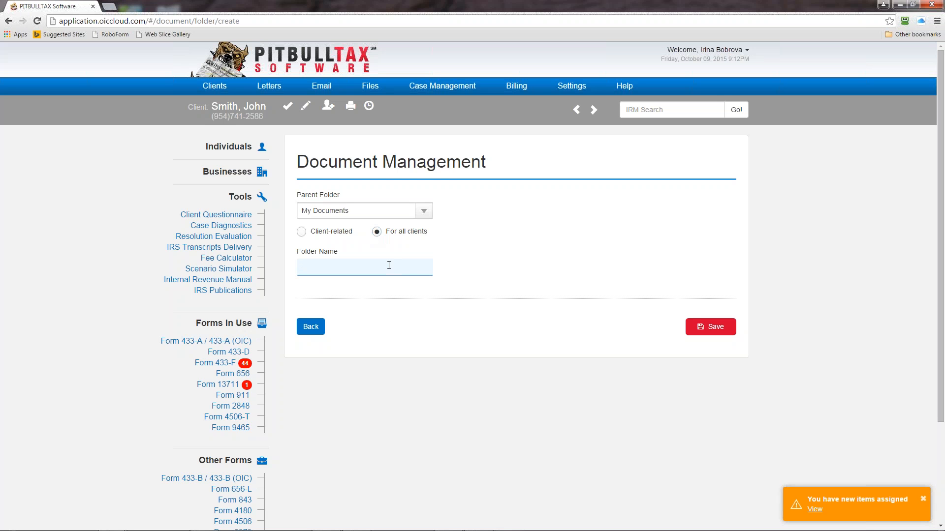
type("General")
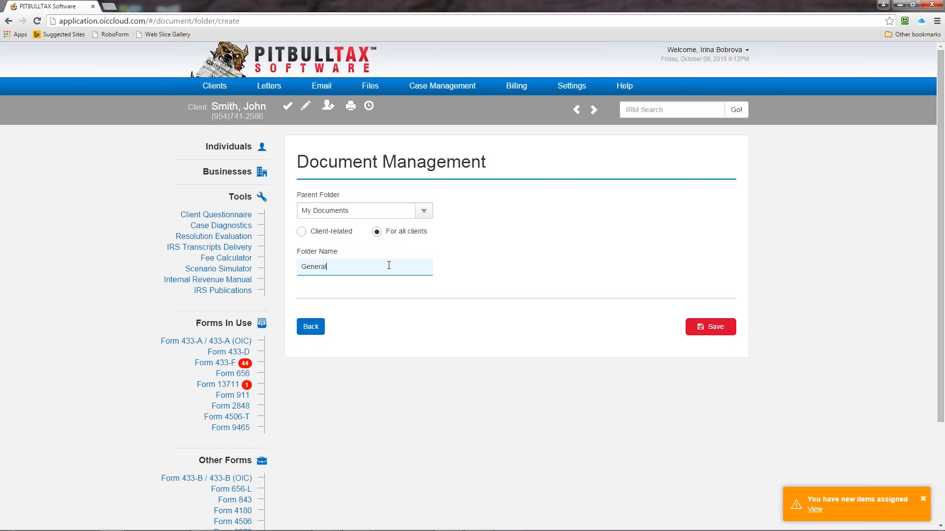
type("Folder")
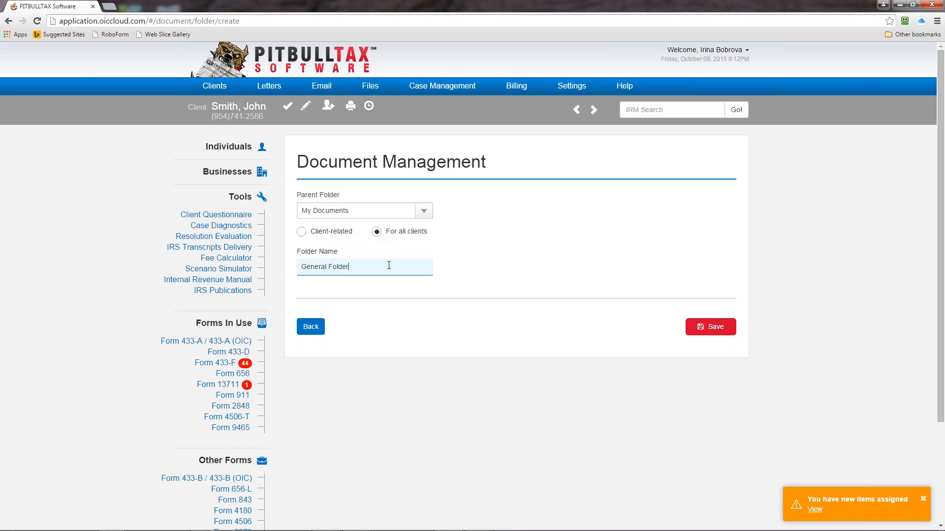
left_click(709, 326)
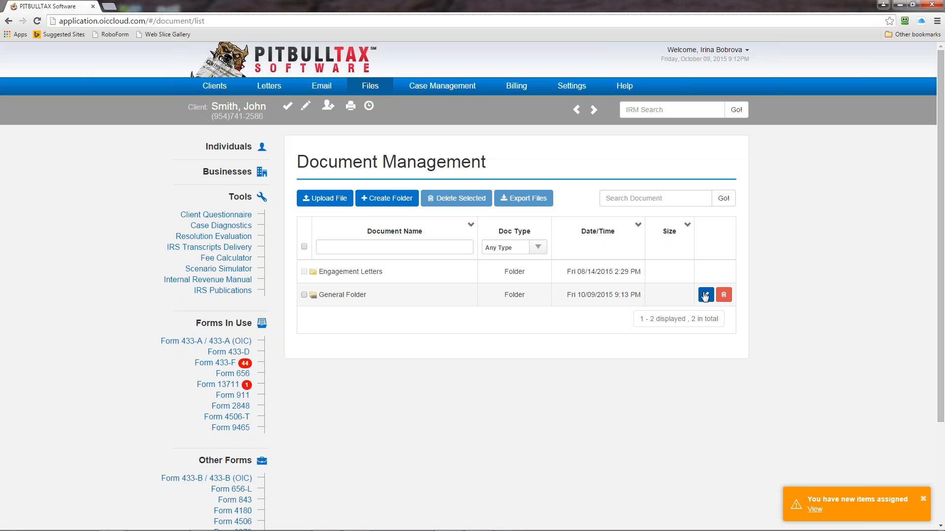
left_click(704, 295)
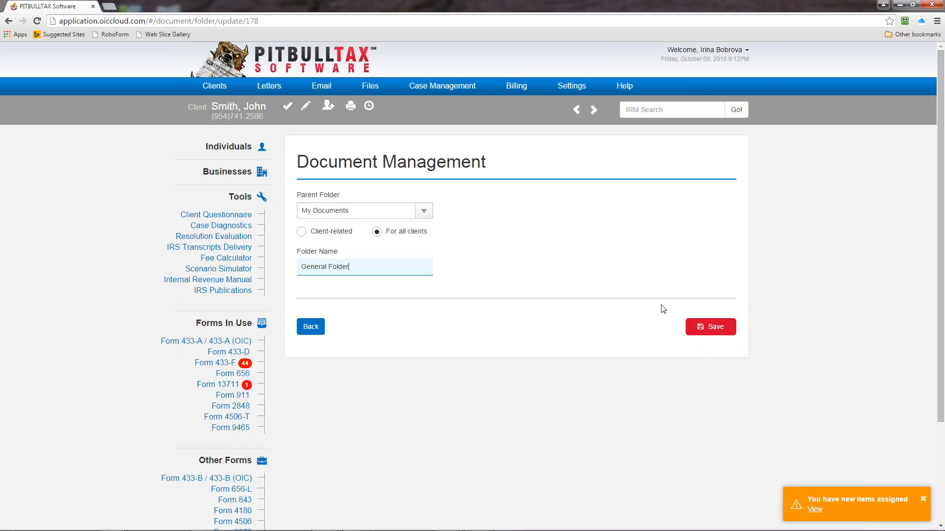
mouse_move(337, 301)
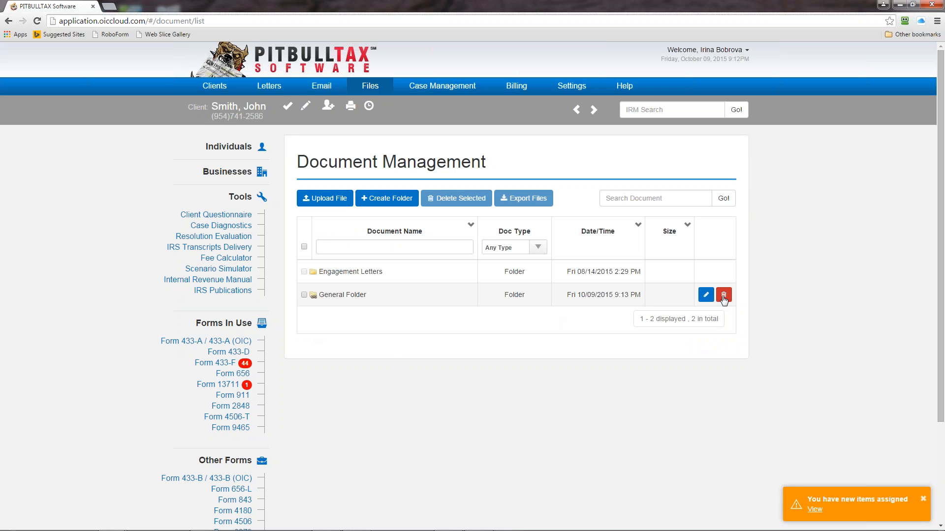
mouse_move(325, 317)
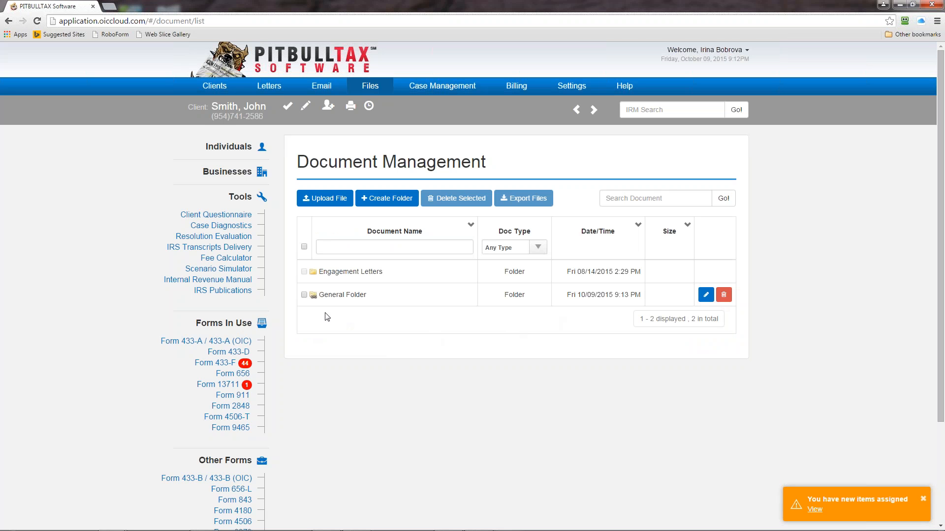
mouse_move(321, 311)
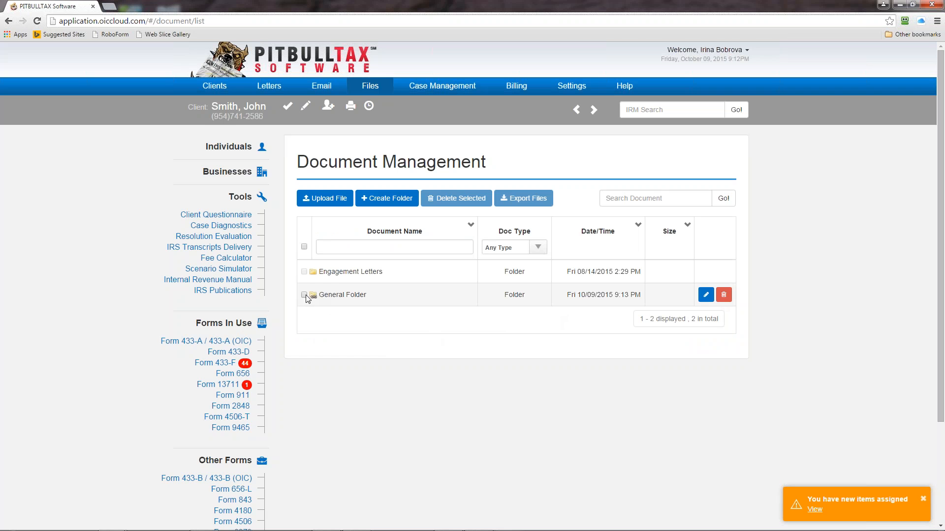
mouse_move(313, 302)
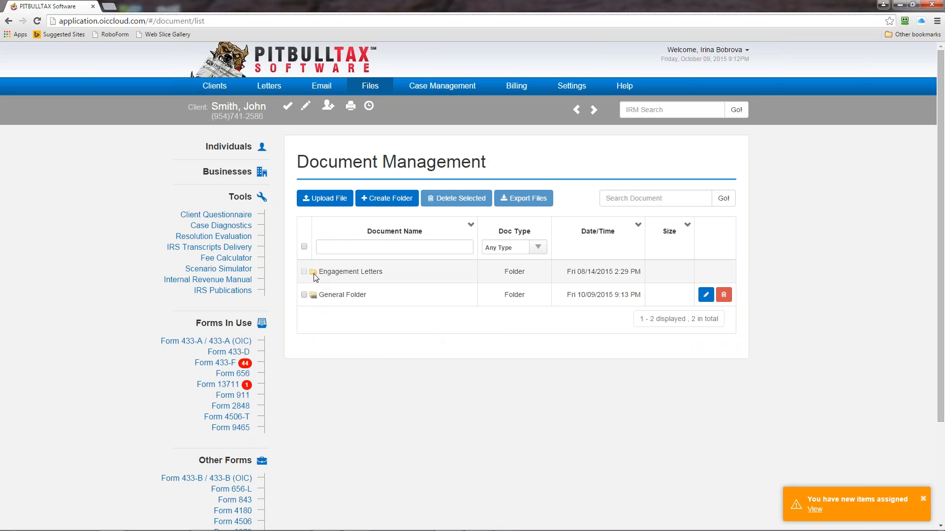
mouse_move(318, 287)
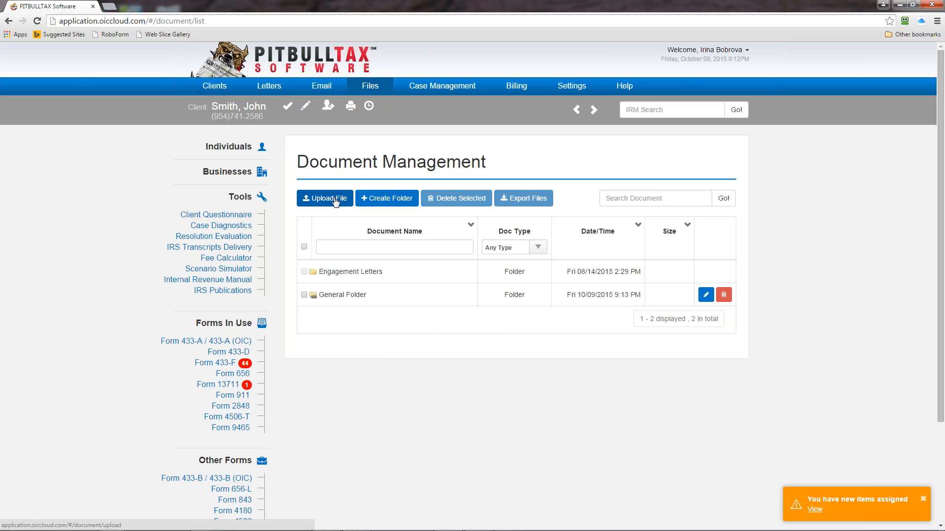
Step: Start Upload File to reach the upload page targeting My Documents
left_click(324, 198)
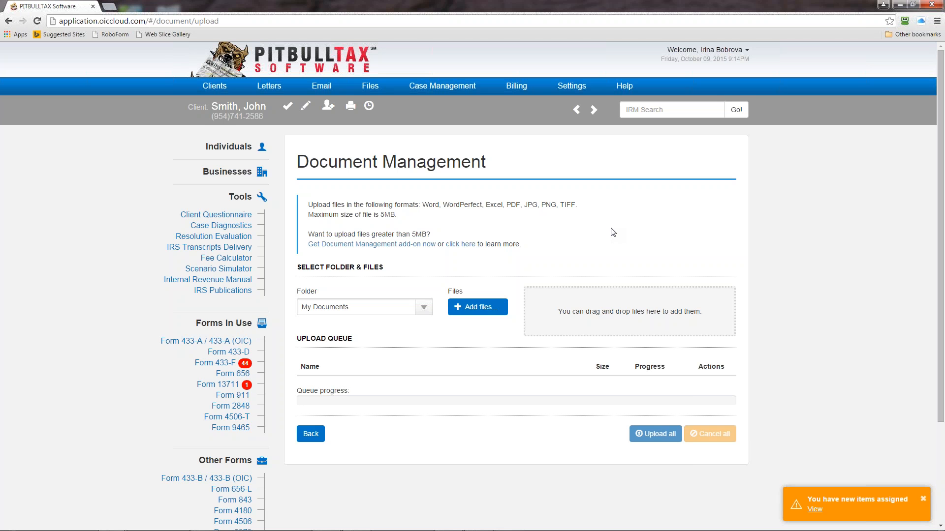
mouse_move(790, 84)
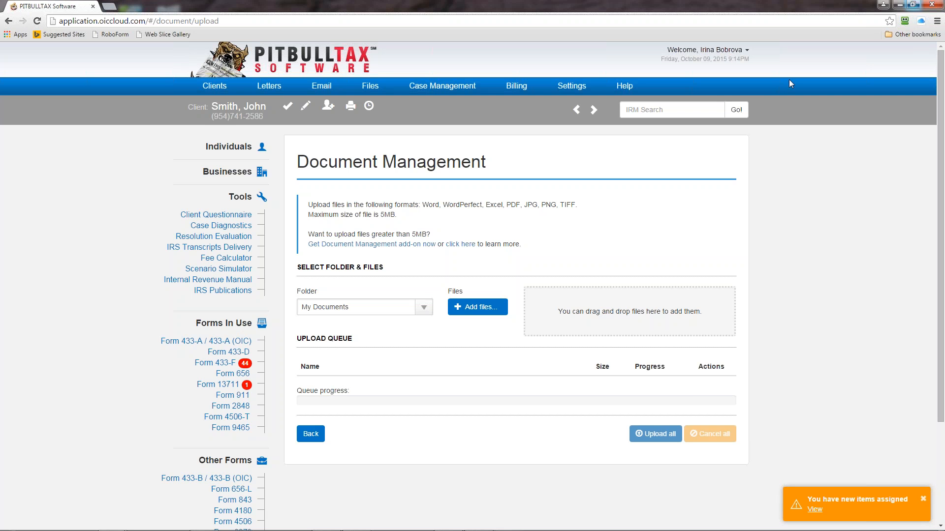
Step: Choose General Folder as upload destination and browse into the desktop PitBullTax folder
left_click(423, 307)
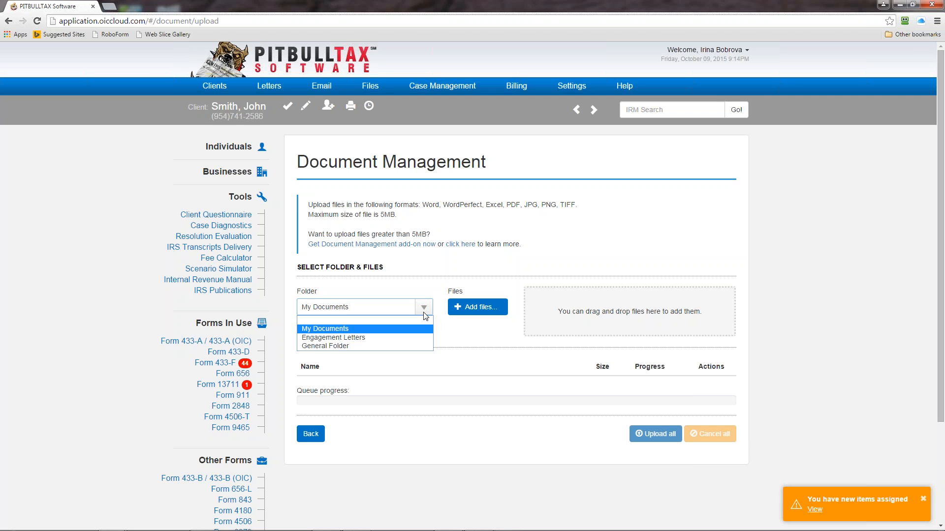
left_click(325, 345)
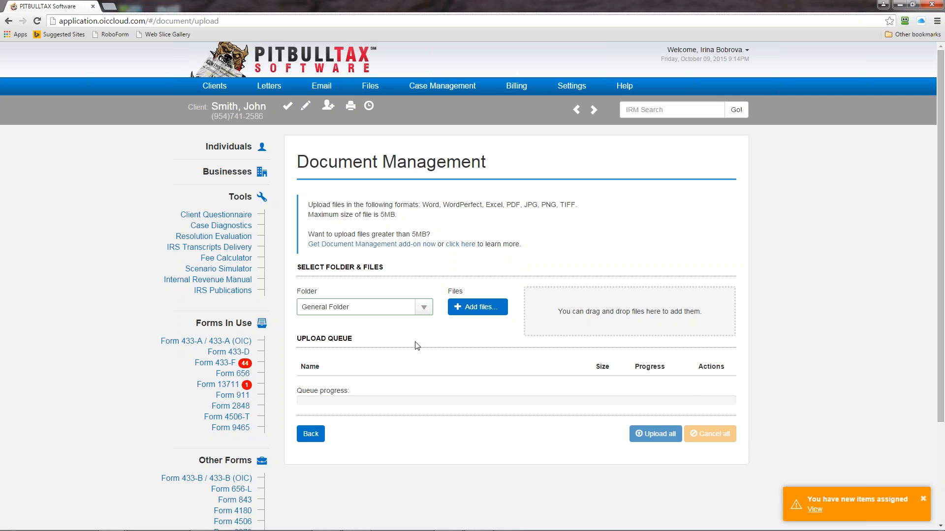
mouse_move(426, 309)
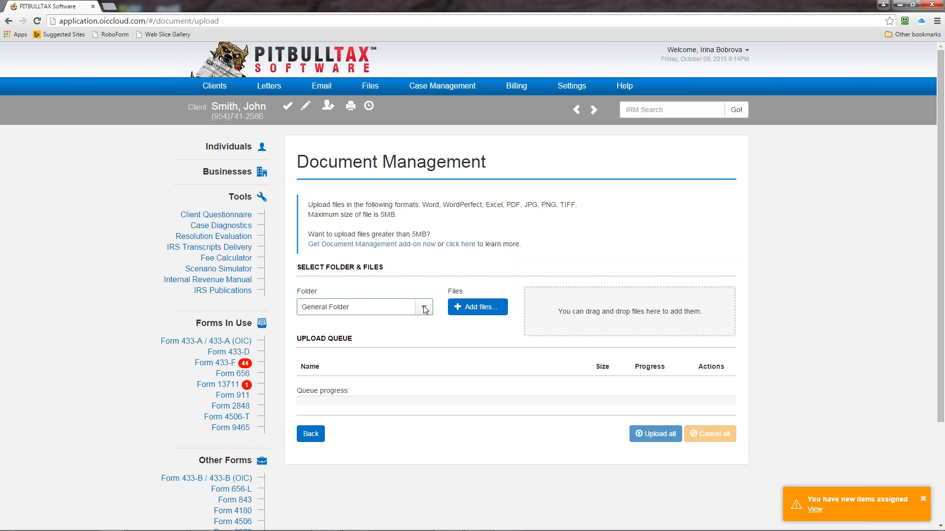
mouse_move(429, 312)
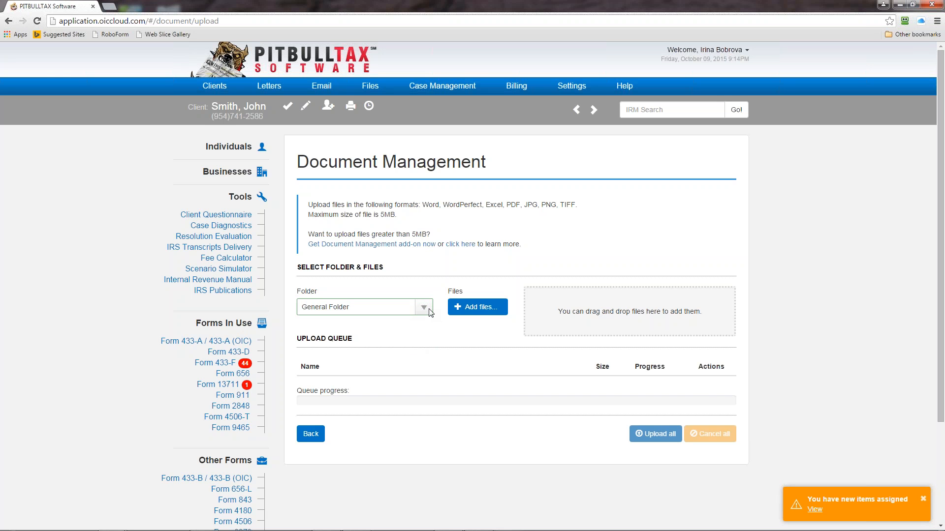
left_click(477, 307)
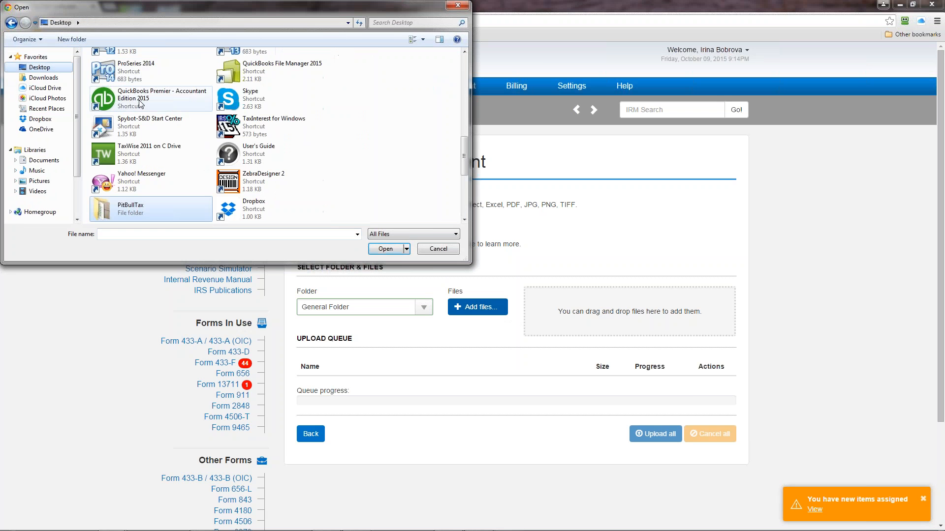
double_click(151, 209)
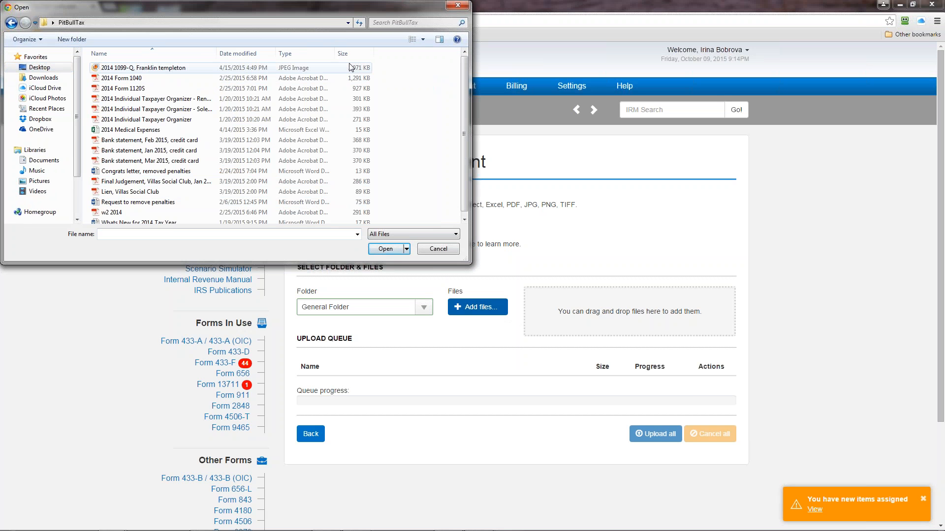
Step: Queue 2014 1099-Q Franklin templeton, Form 1040, Form 1120S and Individual Taxpayer Organizer
left_click(142, 68)
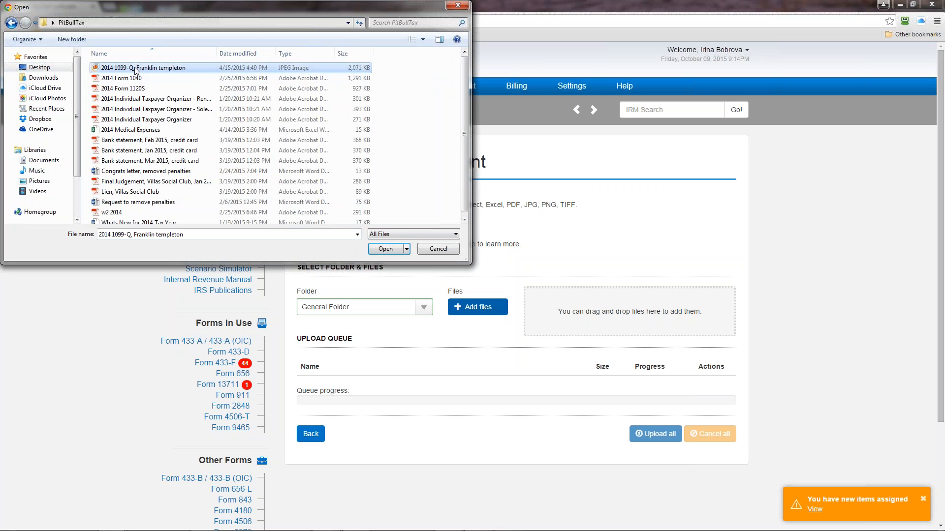
left_click(124, 88)
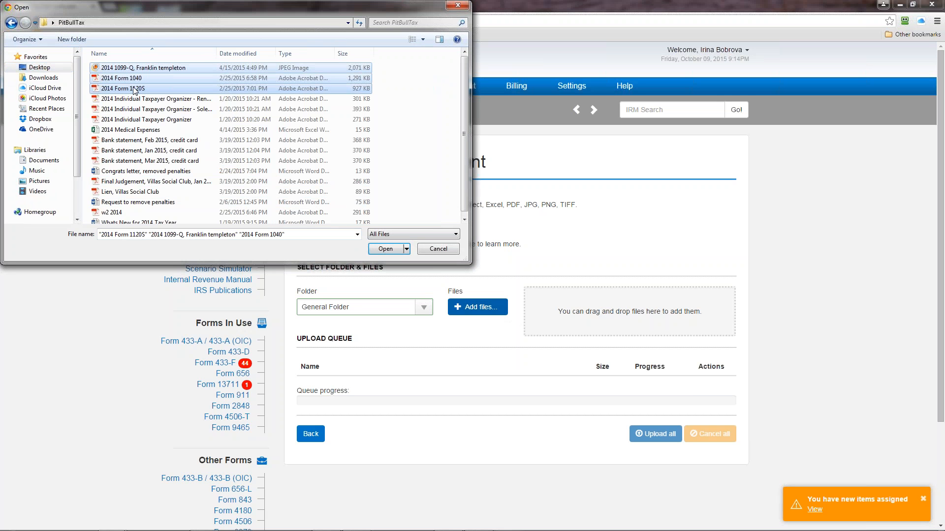
left_click(146, 119)
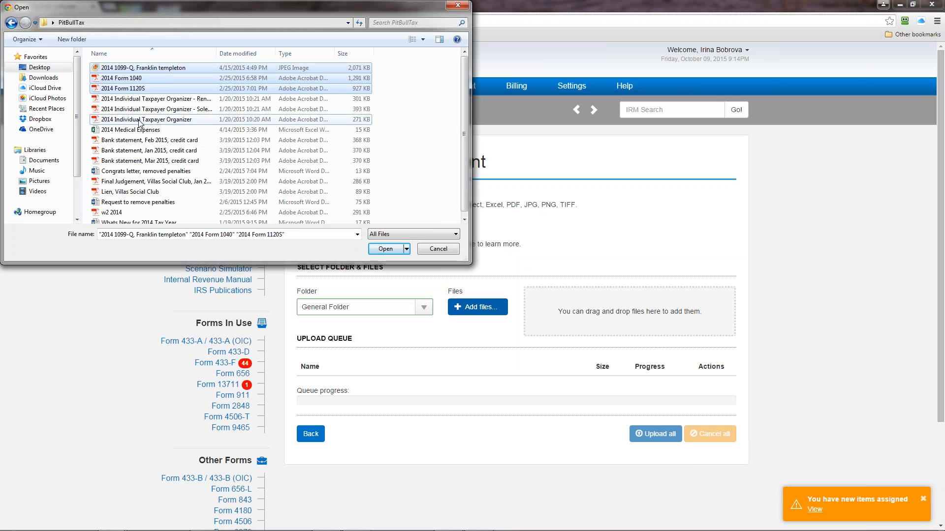
left_click(146, 119)
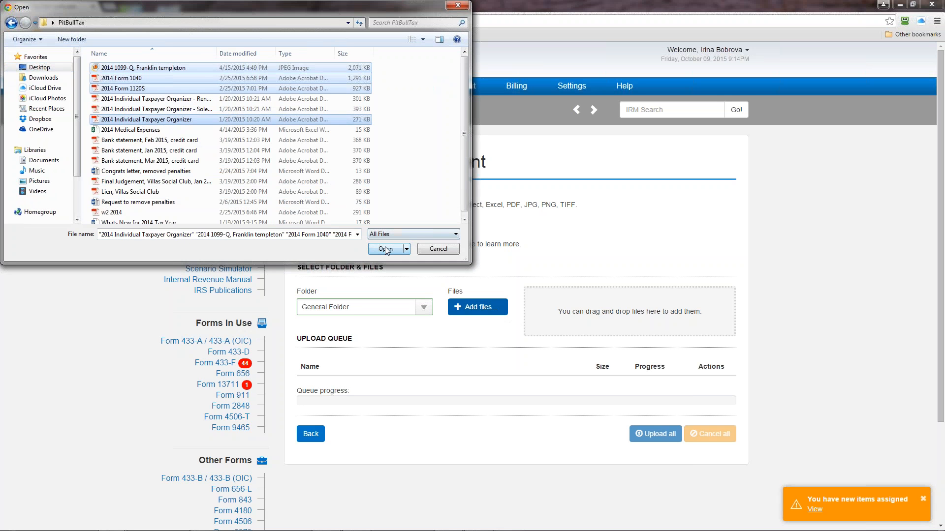
left_click(385, 249)
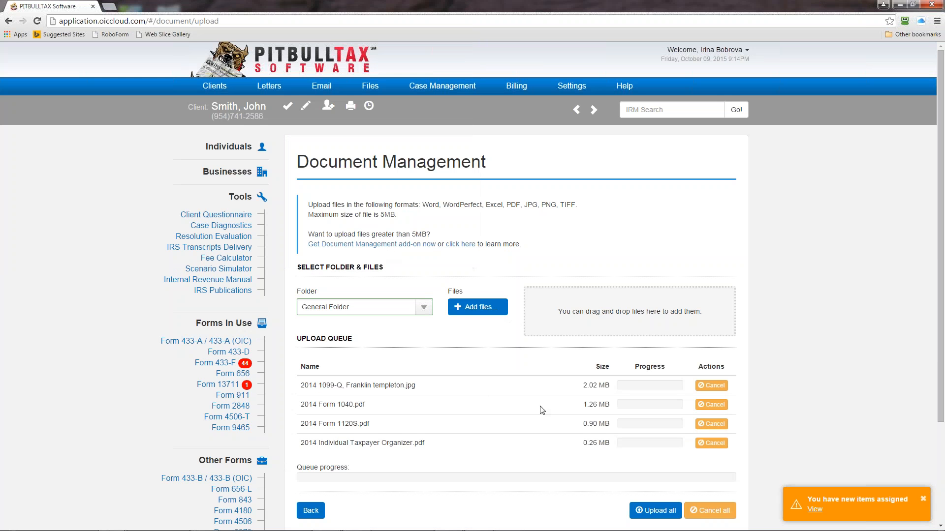
mouse_move(438, 461)
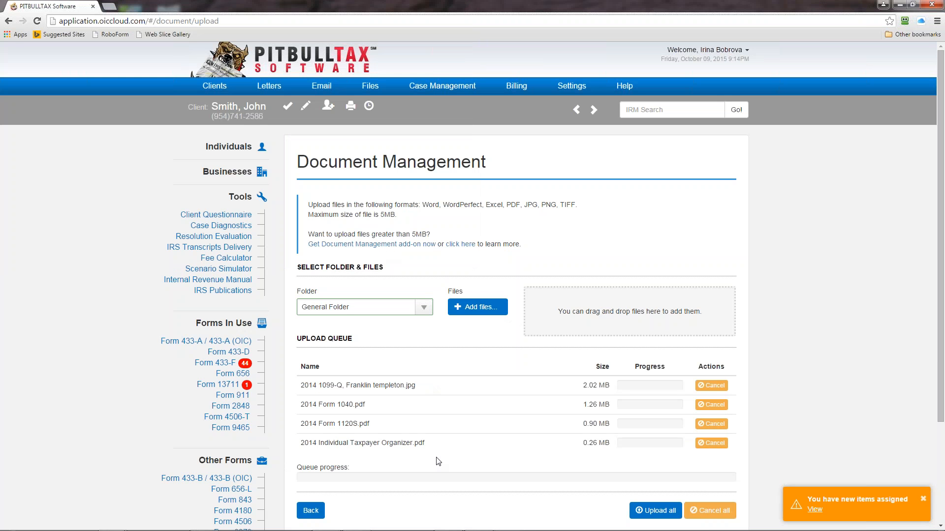
mouse_move(459, 367)
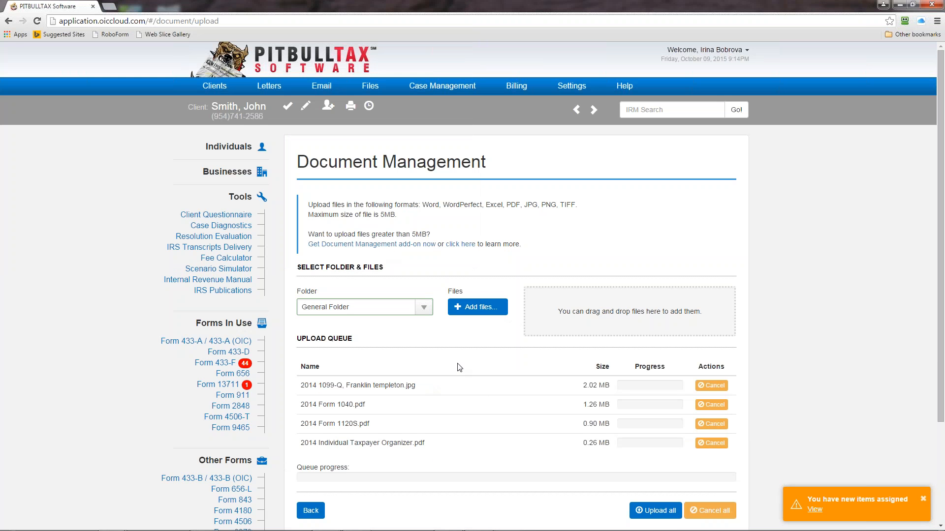
Step: Queue the remaining PitBullTax files, including bank statements, congrats letter and final judgement
left_click(476, 307)
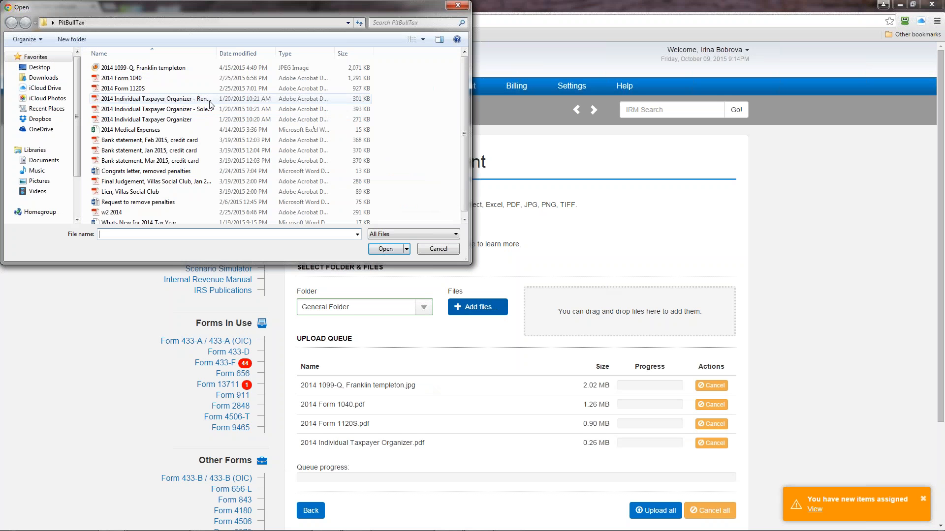
left_click(146, 119)
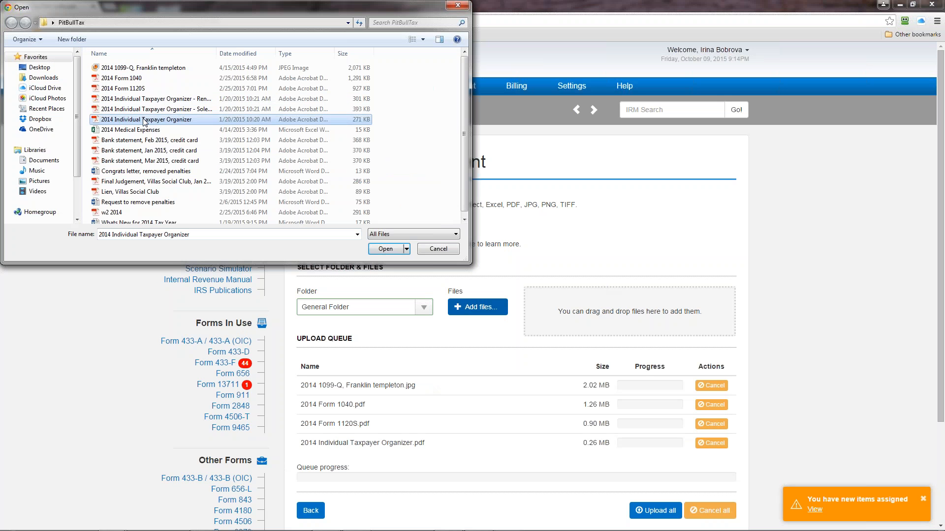
left_click(138, 202)
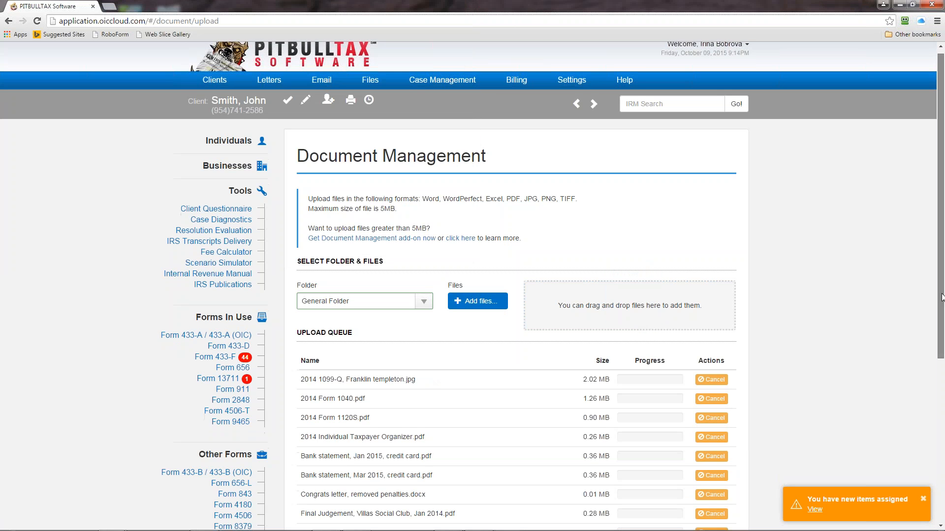
Step: Upload all queued files into General Folder and return to the client's document list
scroll("down", 3)
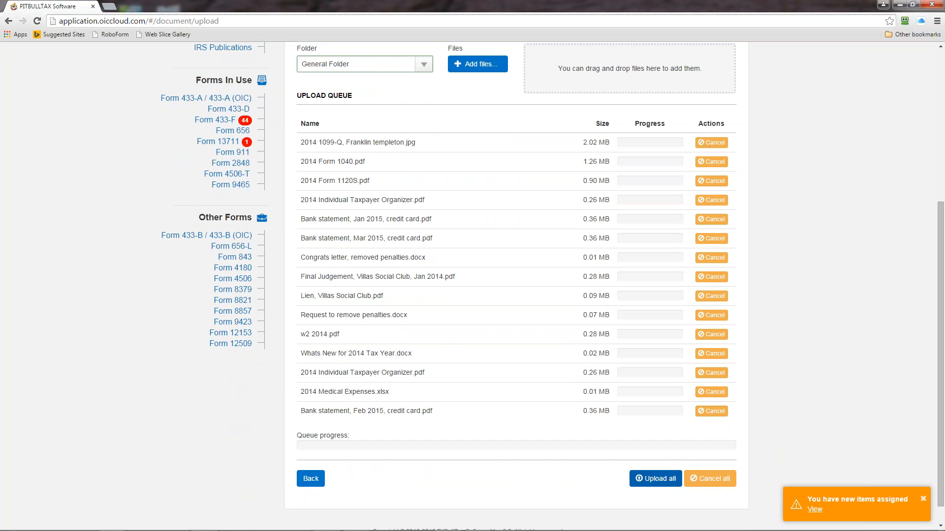
mouse_move(656, 478)
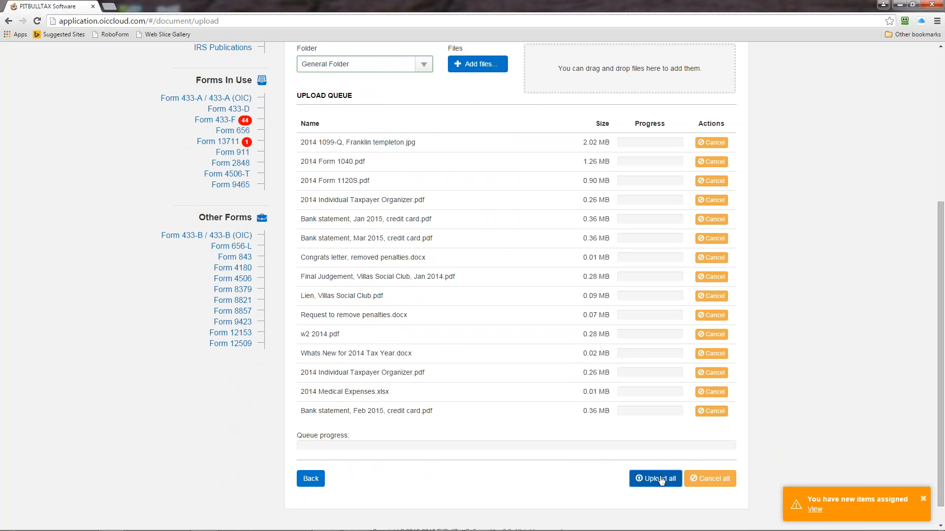
left_click(656, 478)
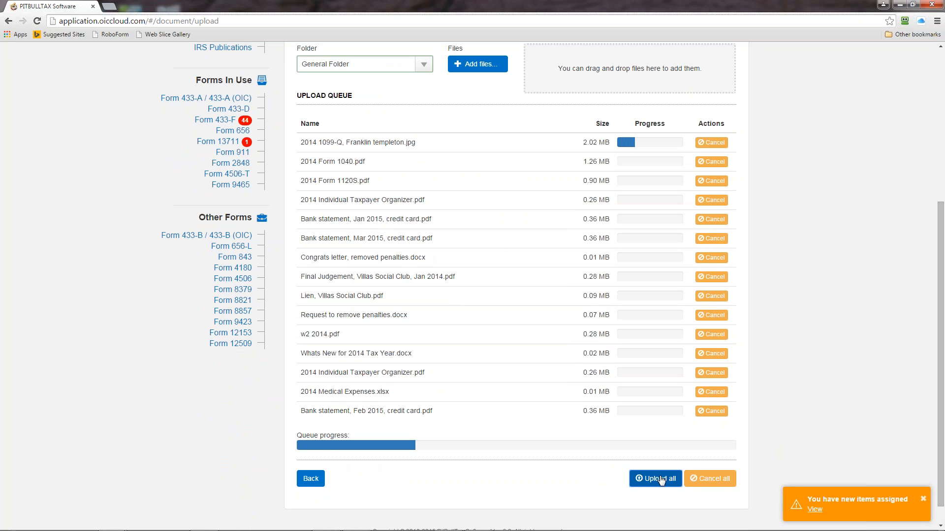
left_click(655, 479)
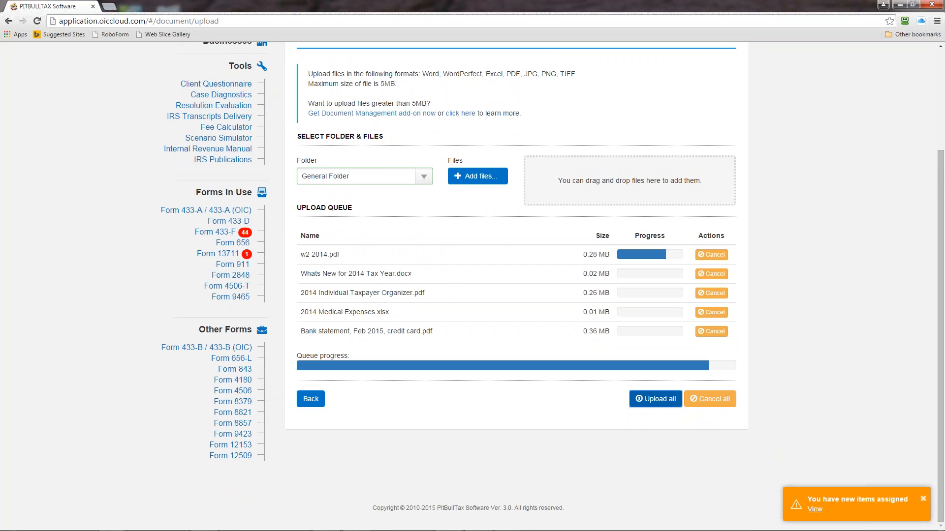
left_click(654, 398)
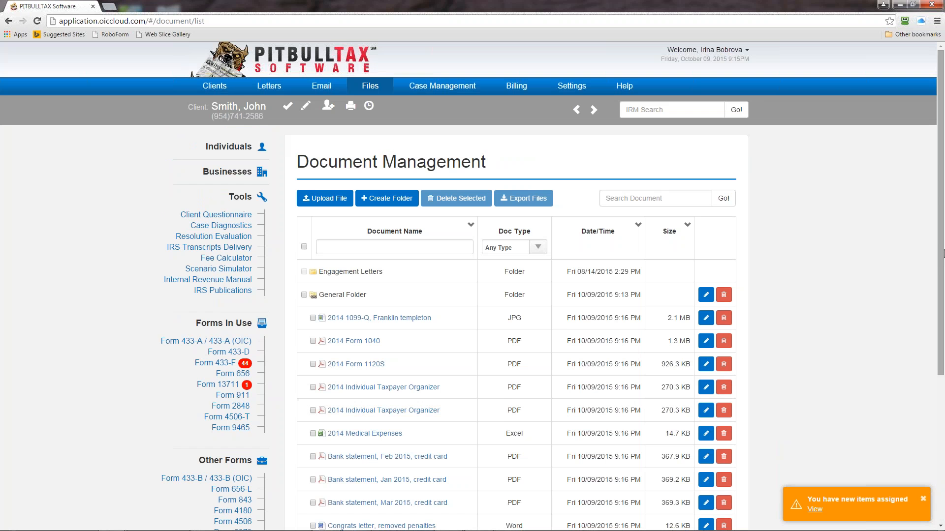
scroll("down", 3)
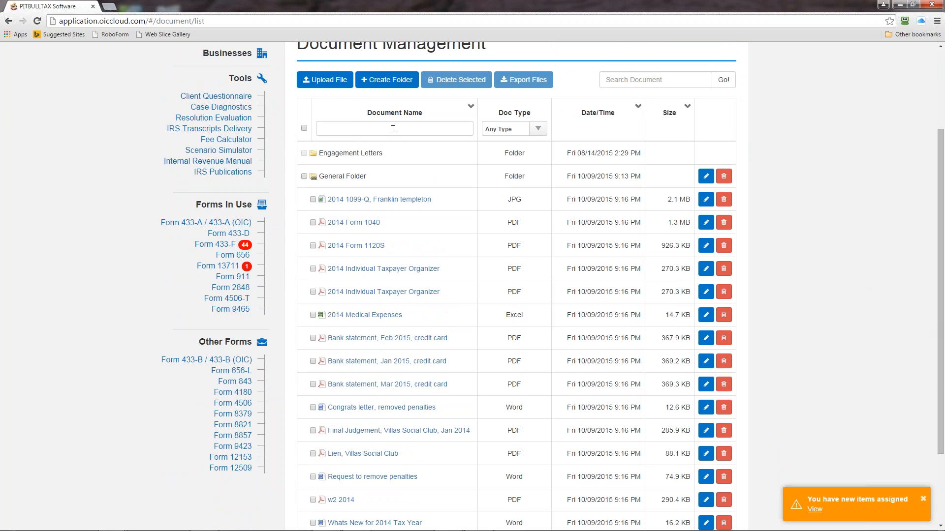
left_click(394, 128)
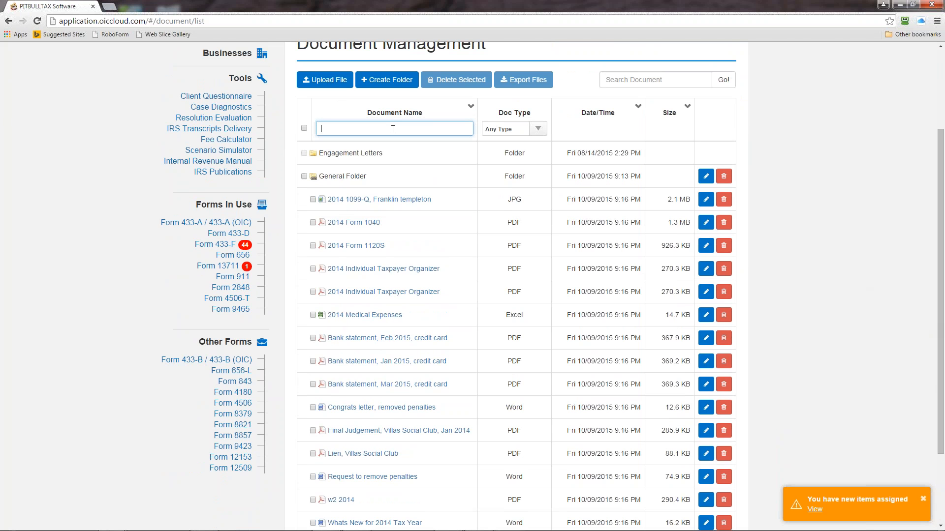
type("bank")
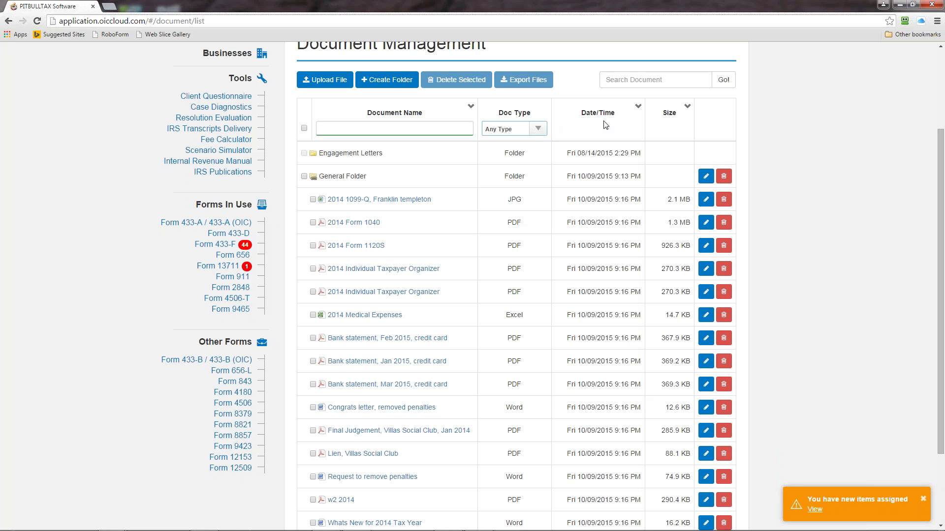
mouse_move(698, 115)
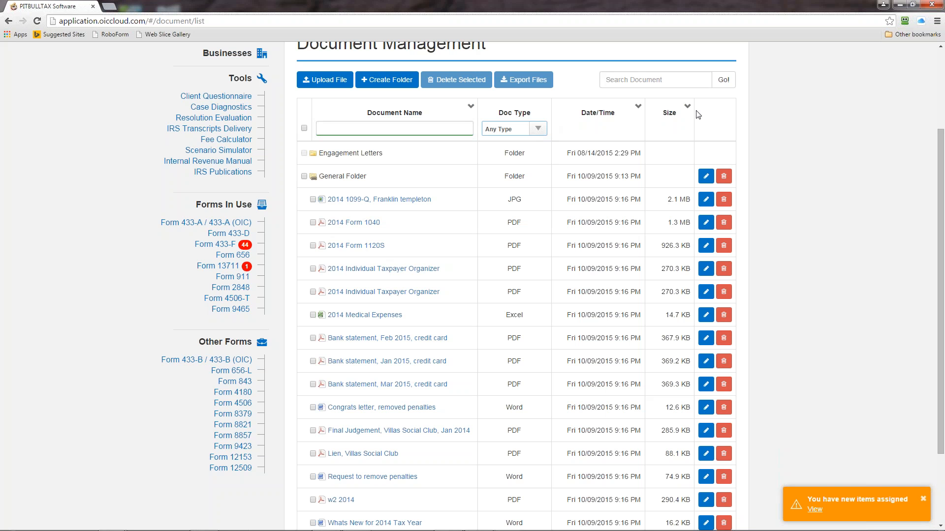
mouse_move(682, 116)
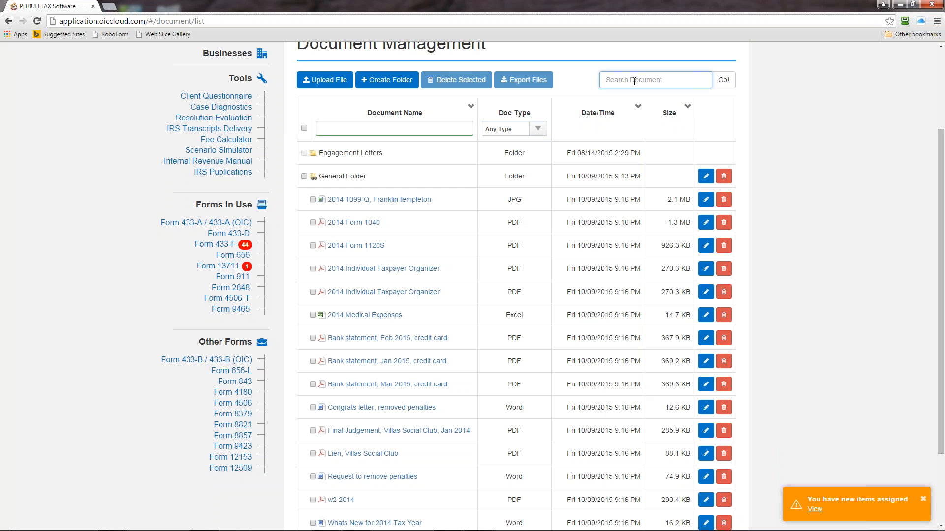
Step: Search the documents for 'congra' to find the Congrats letter, removed penalties file
type("congra")
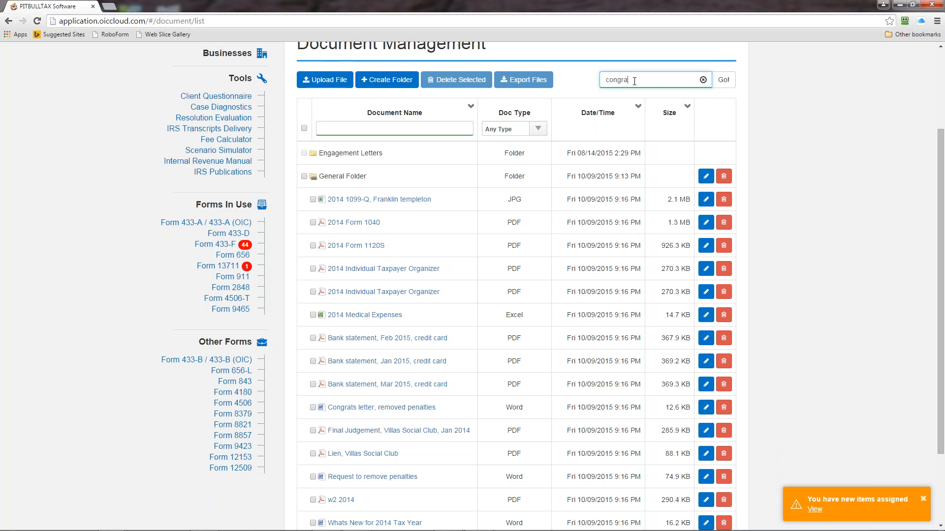
left_click(724, 79)
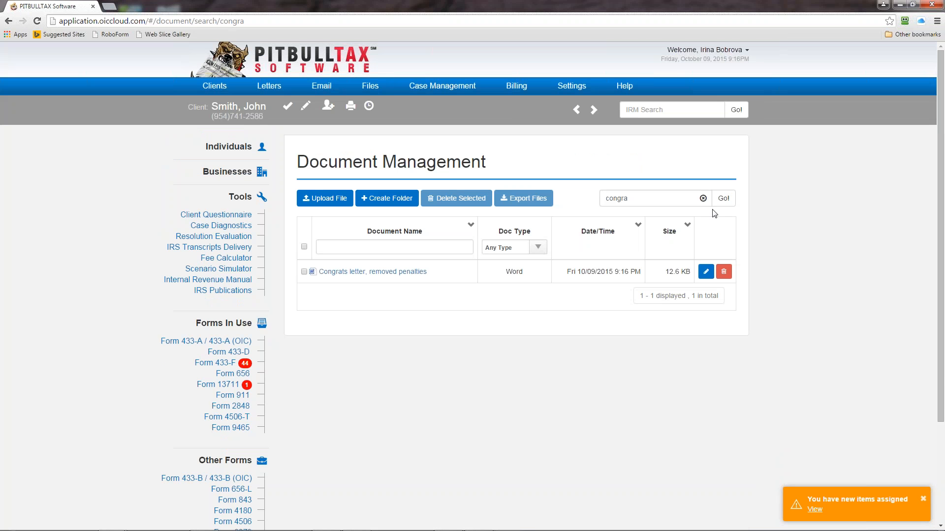
mouse_move(398, 283)
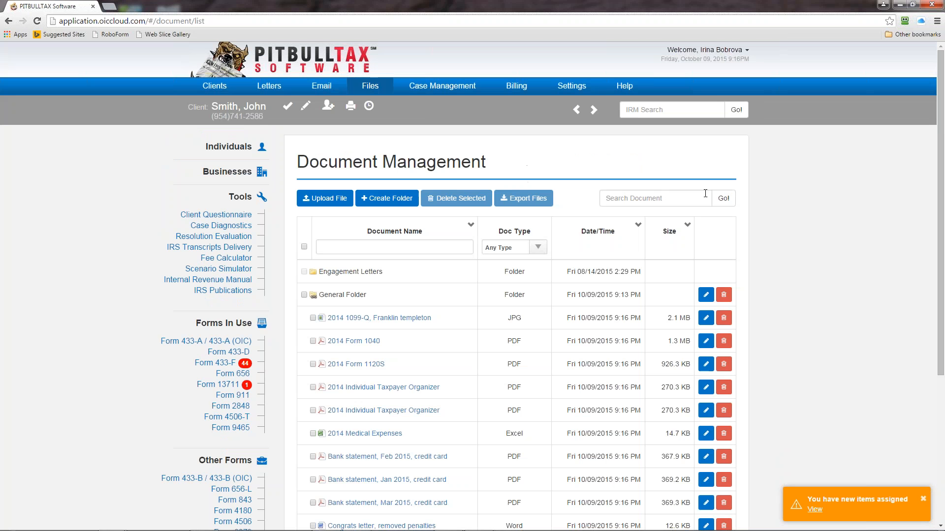
mouse_move(397, 312)
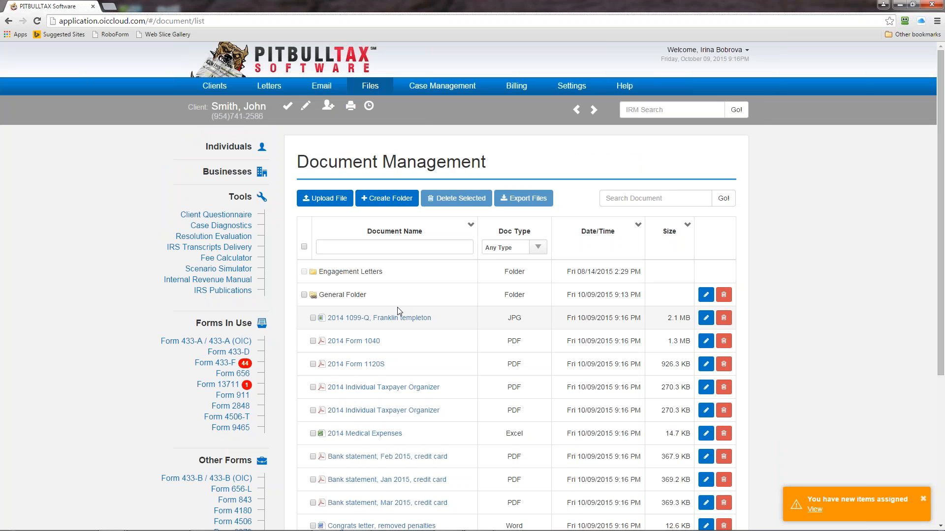
mouse_move(311, 367)
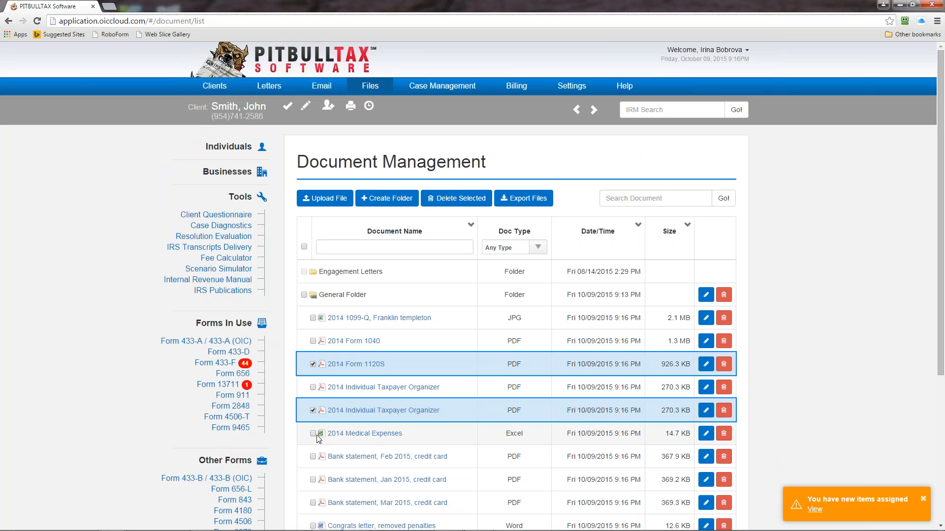
Step: Clear the marks and delete the 2014 1099-Q, Franklin templeton file, confirming the prompt
left_click(313, 456)
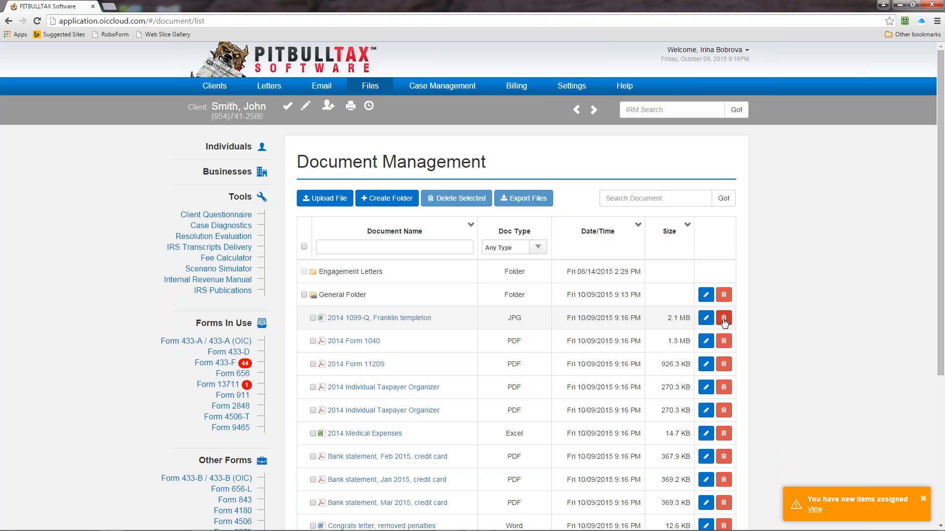
left_click(723, 318)
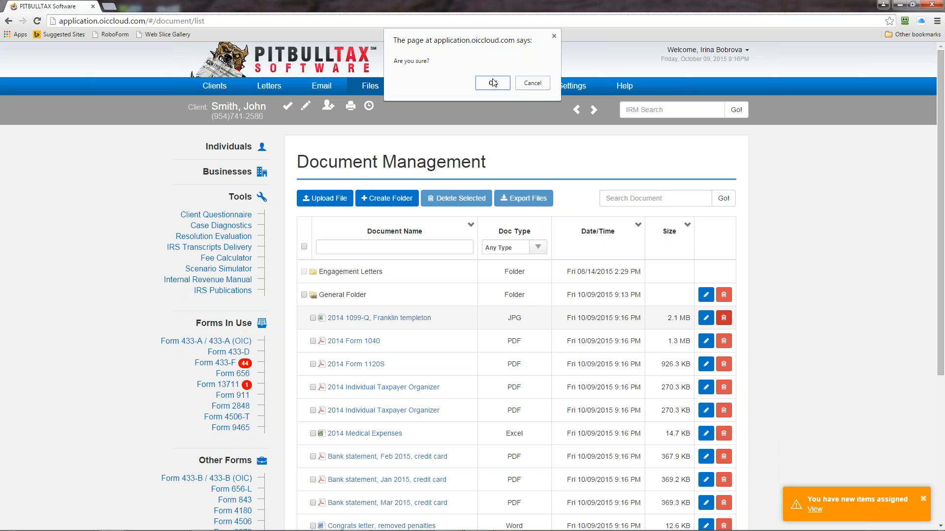
left_click(492, 83)
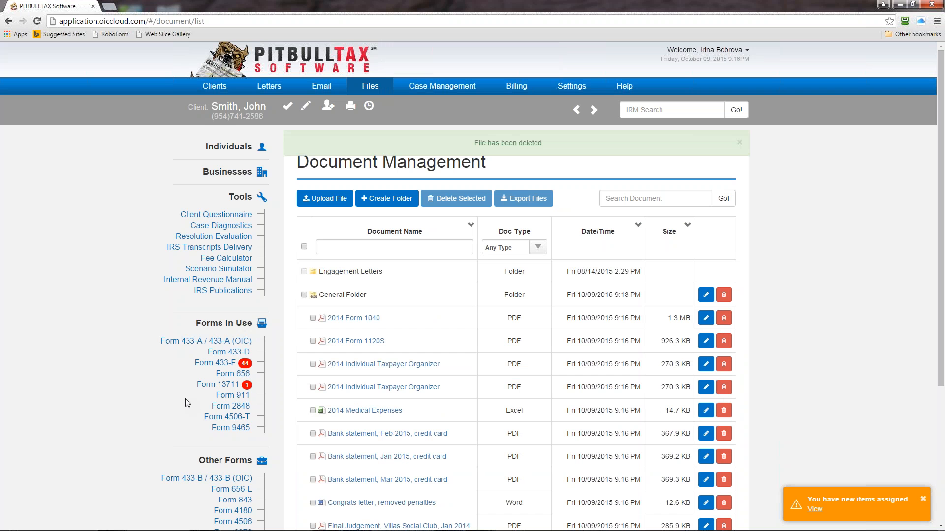
left_click(739, 142)
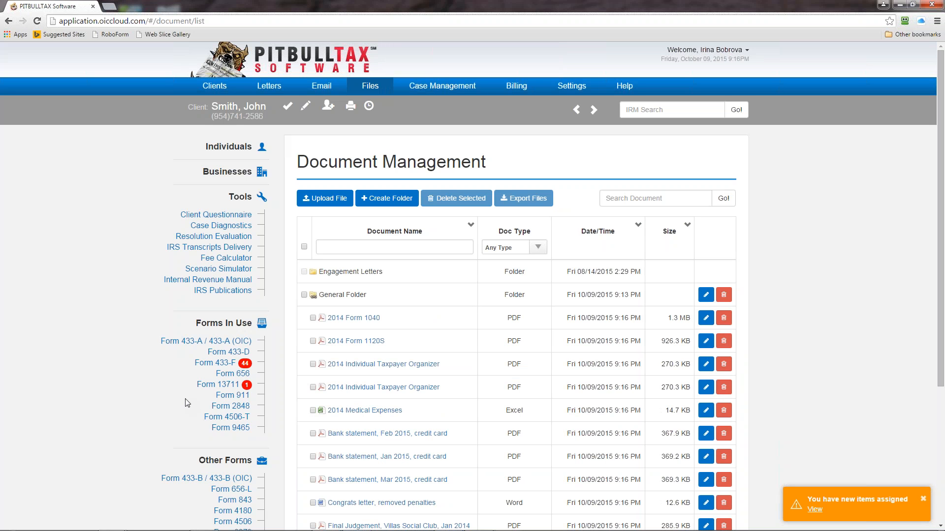
mouse_move(308, 251)
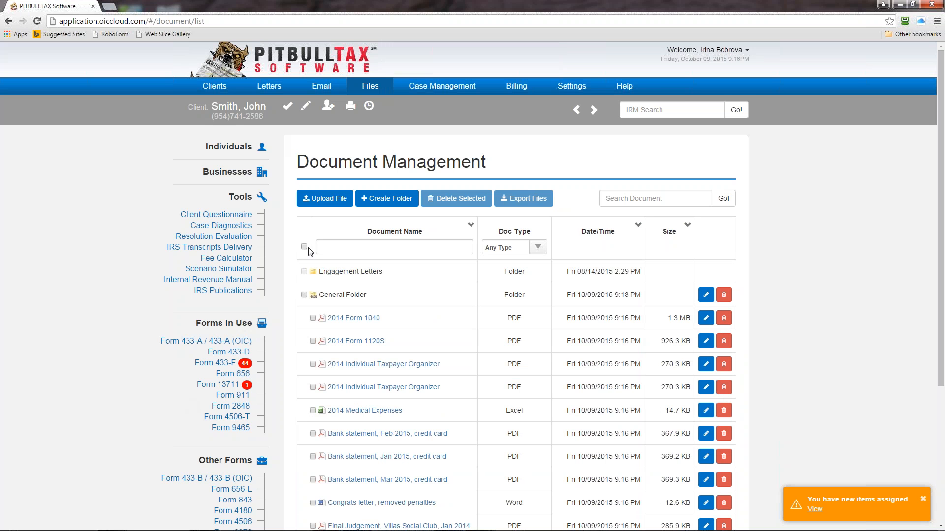
Step: Select all documents, export them as a DocumentManagement zip, then clear the selection
left_click(304, 247)
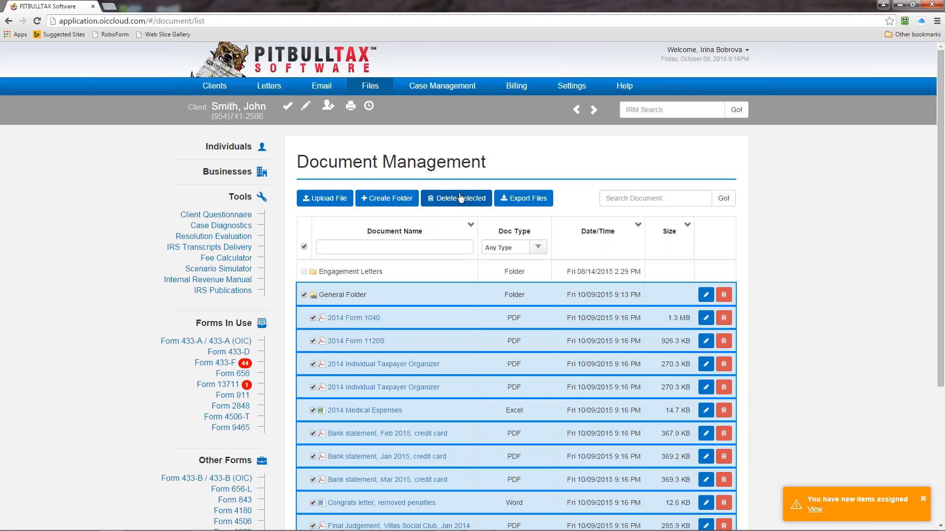
mouse_move(487, 204)
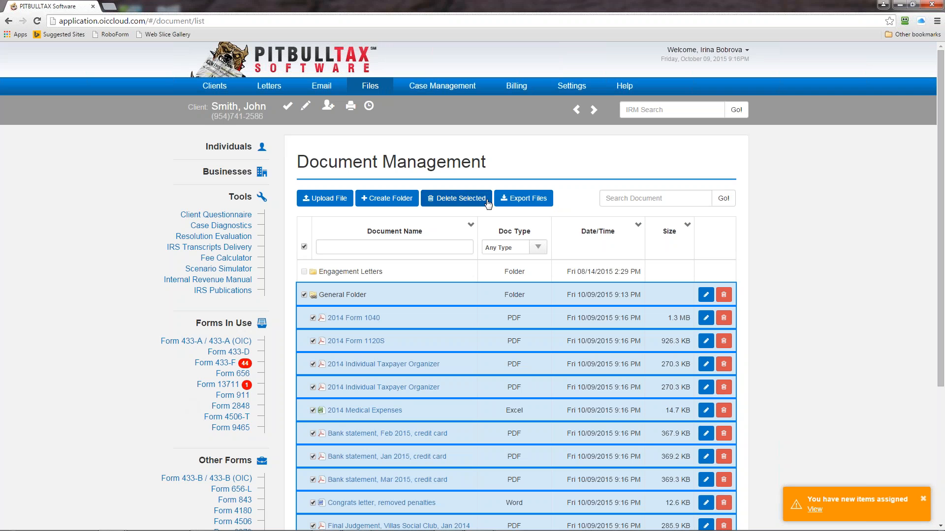
mouse_move(523, 198)
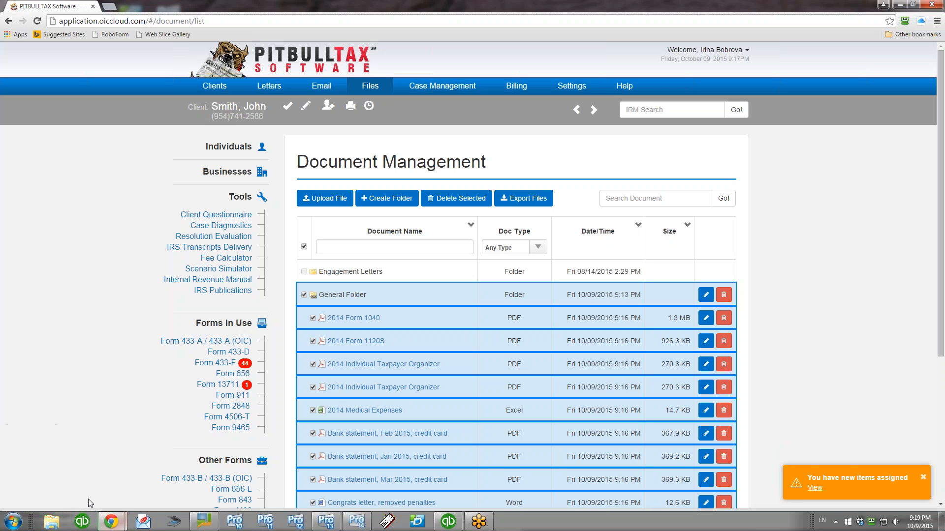
left_click(523, 198)
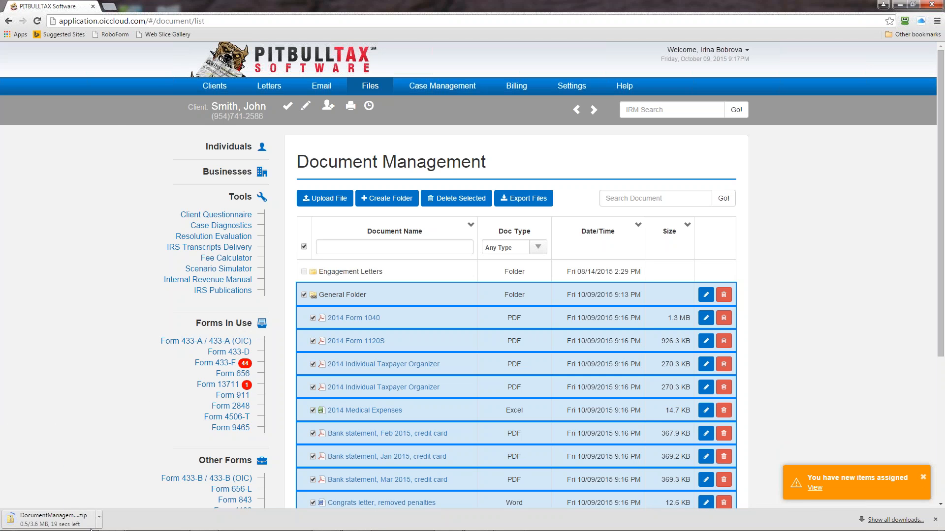
mouse_move(117, 400)
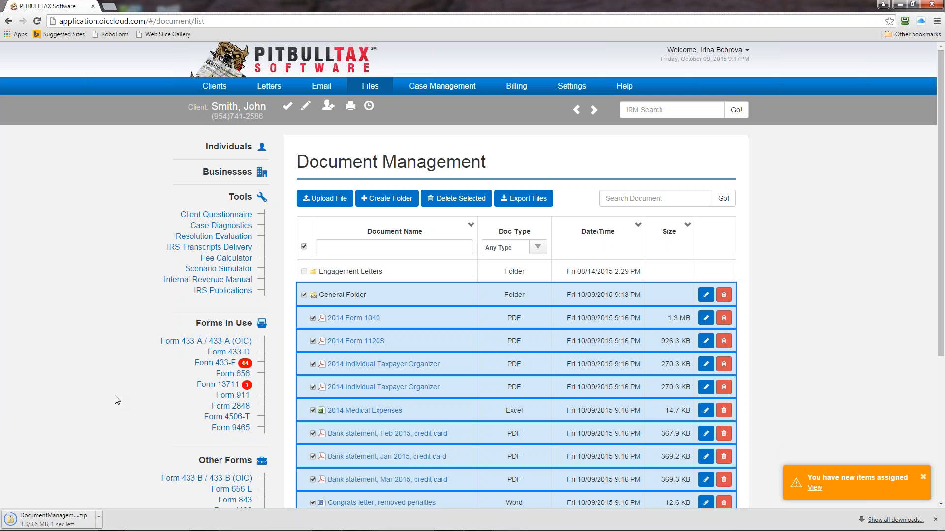
mouse_move(301, 345)
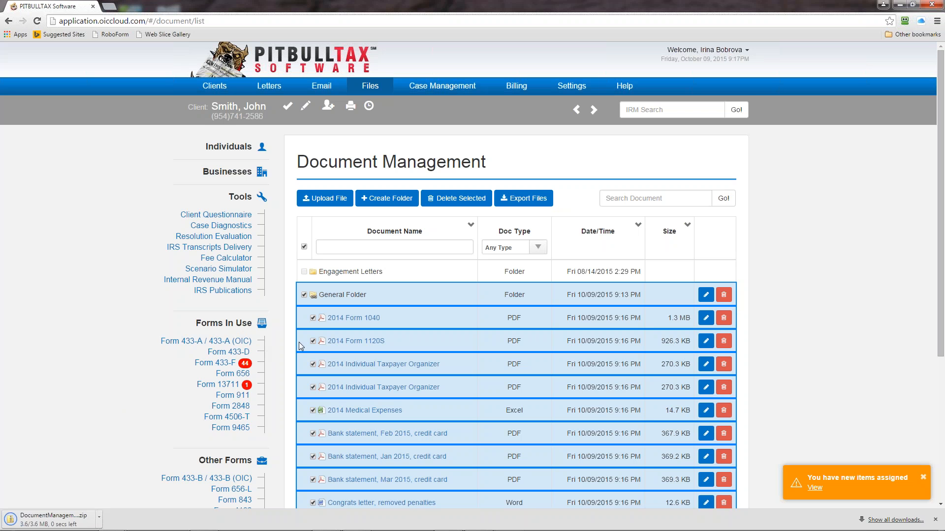
left_click(304, 246)
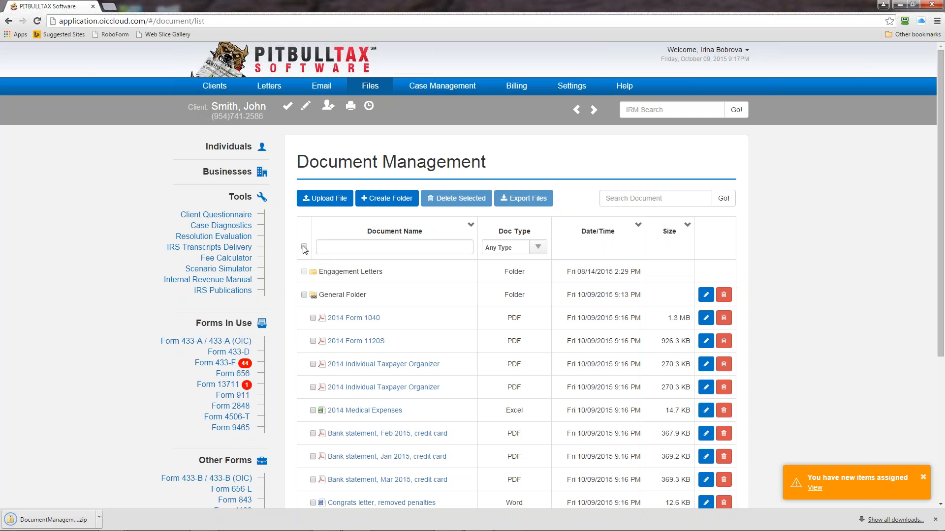
mouse_move(824, 181)
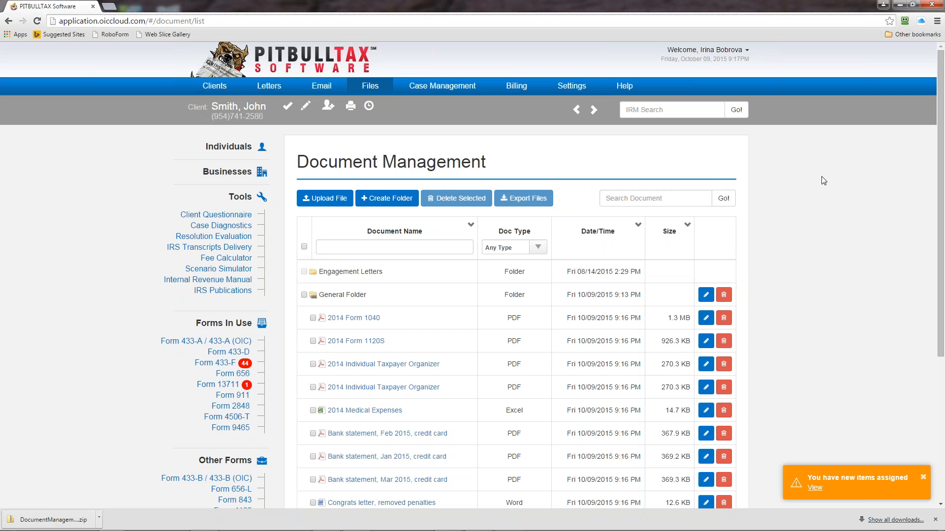
mouse_move(571, 85)
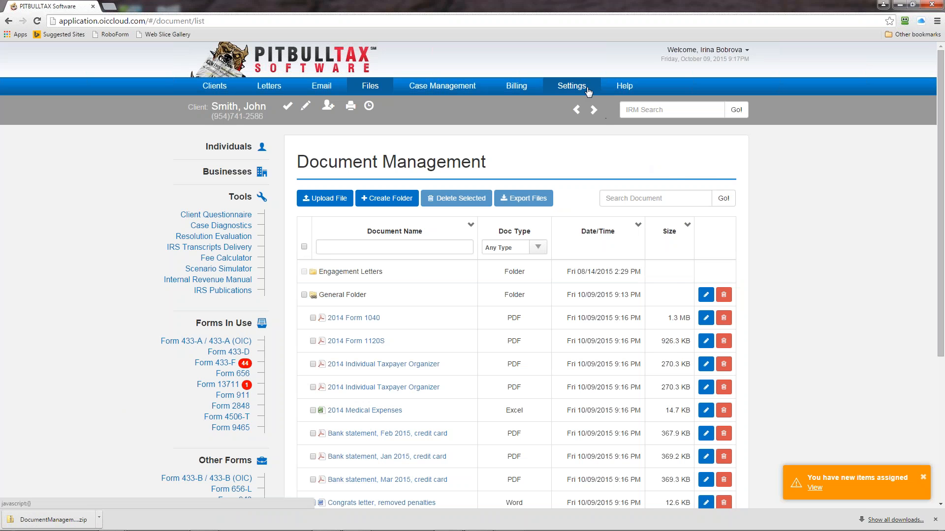
left_click(571, 85)
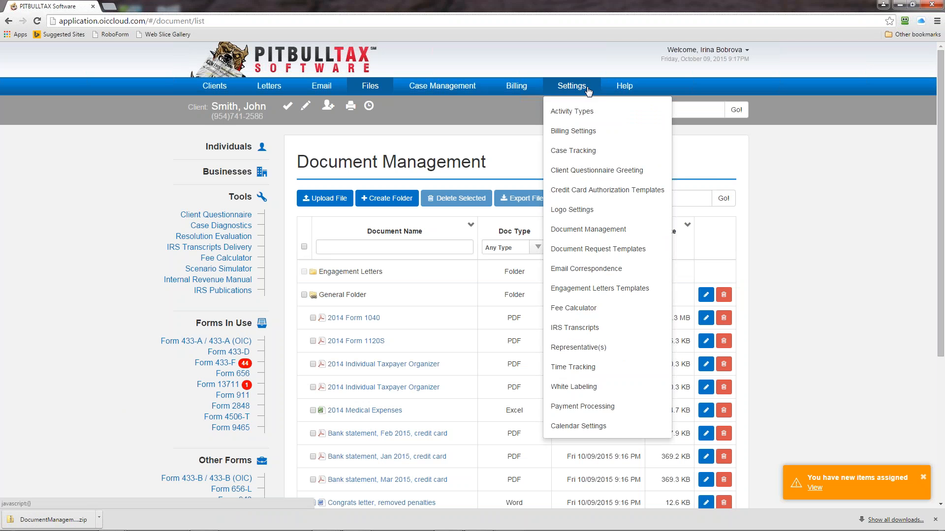
left_click(587, 230)
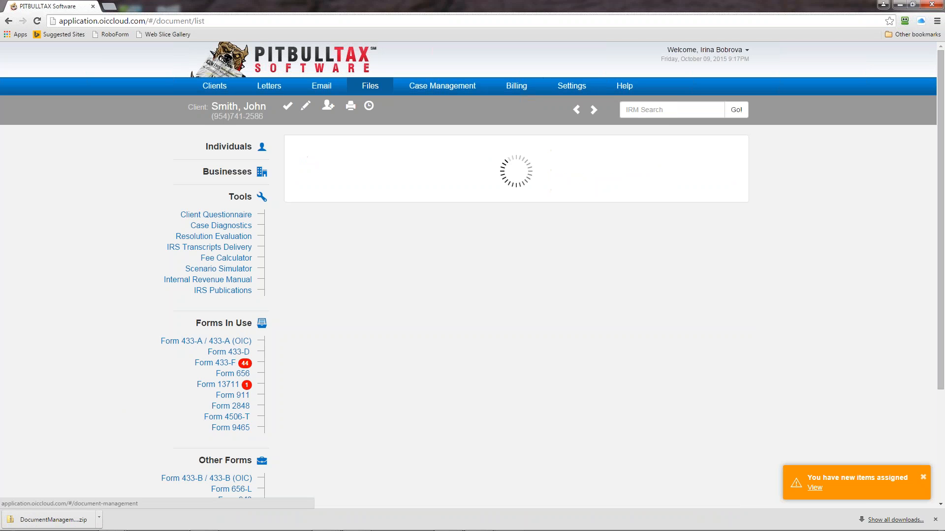
left_click(570, 86)
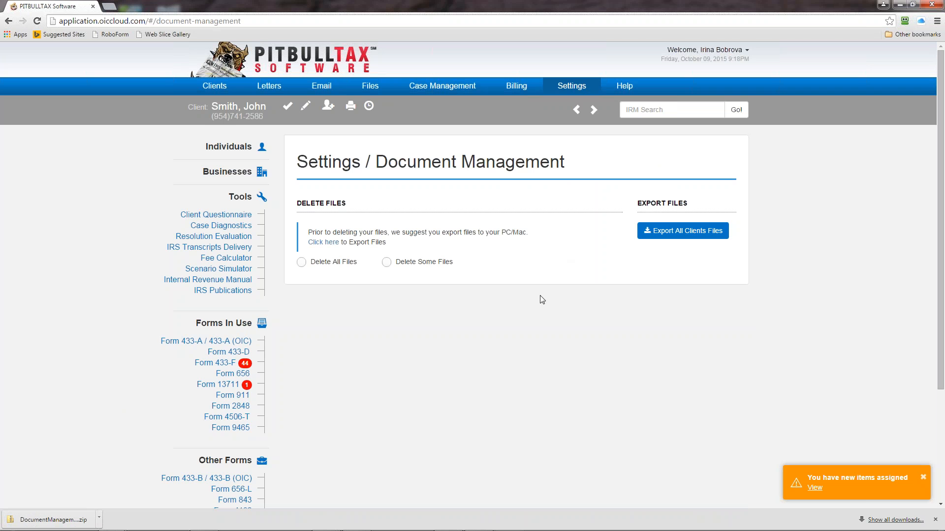
mouse_move(303, 270)
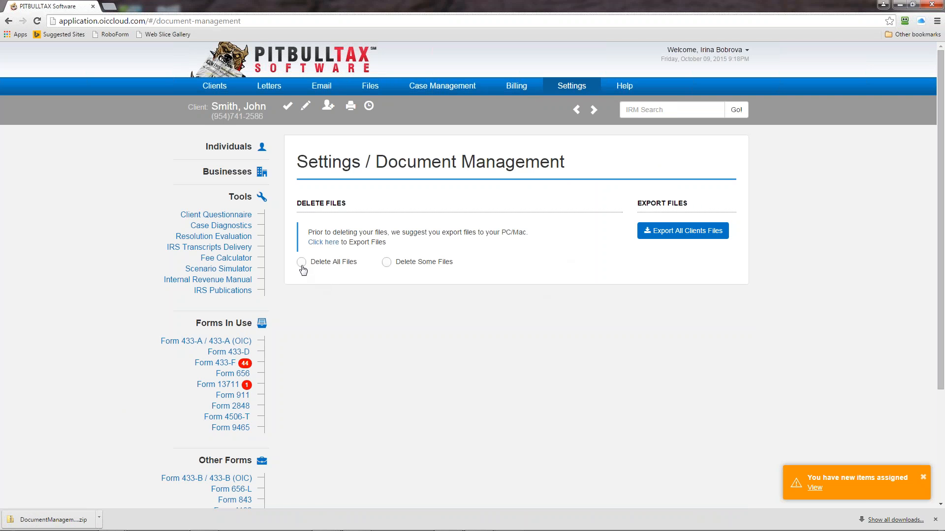
mouse_move(394, 265)
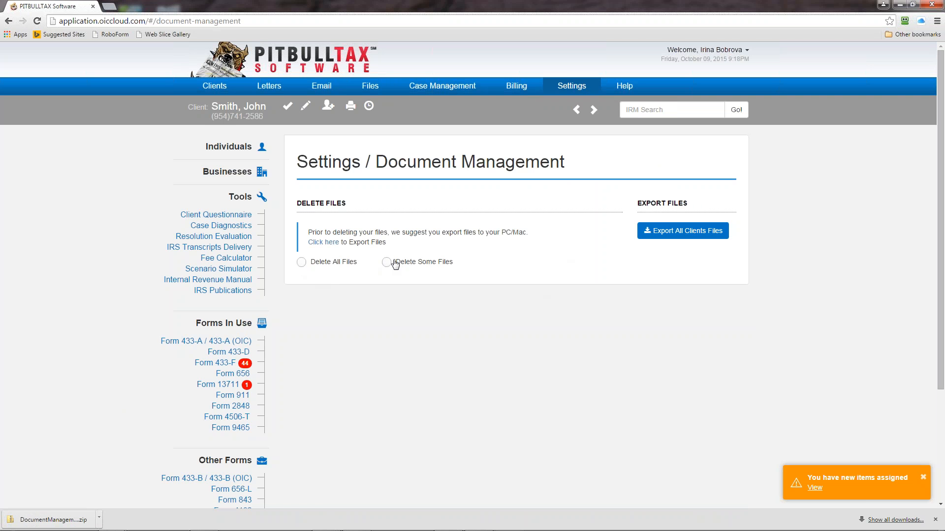
Step: Choose Delete Some Files and answer Yes to the deletion confirmation question
left_click(386, 261)
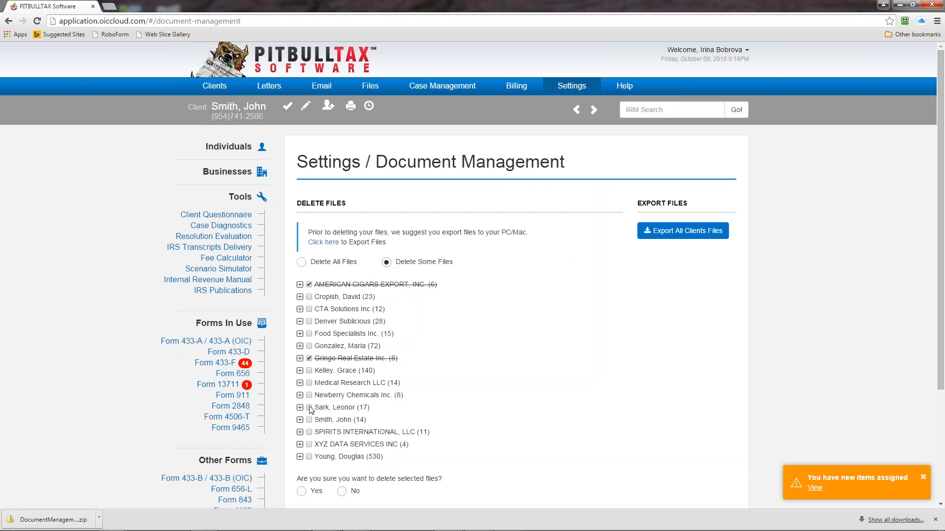
scroll("down", 3)
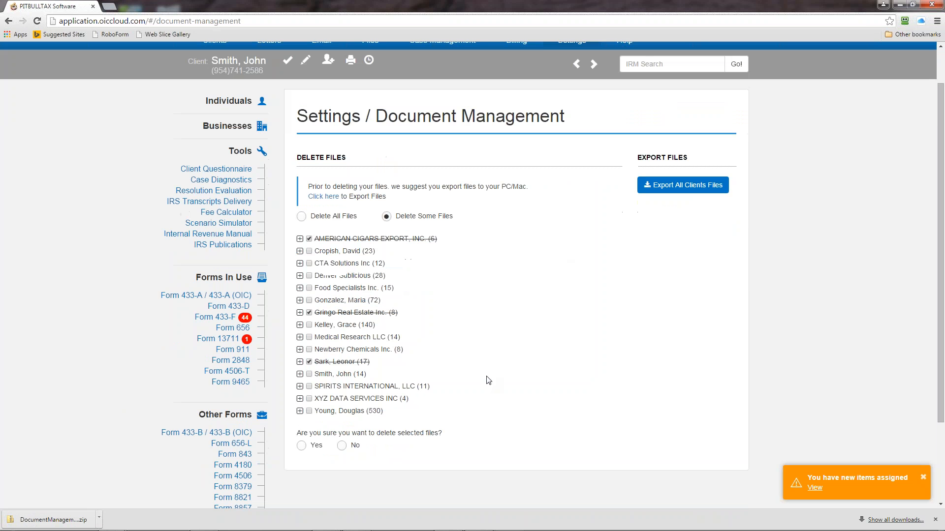
left_click(301, 445)
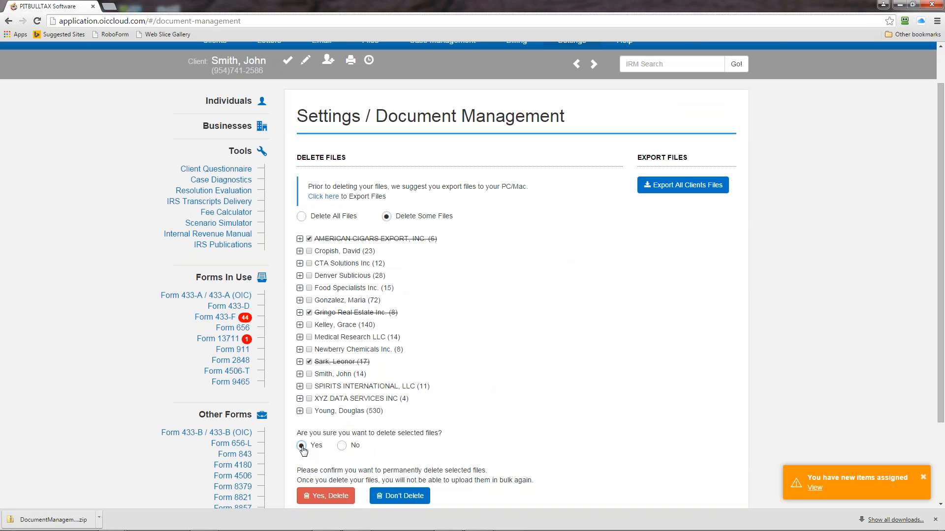
left_click(301, 446)
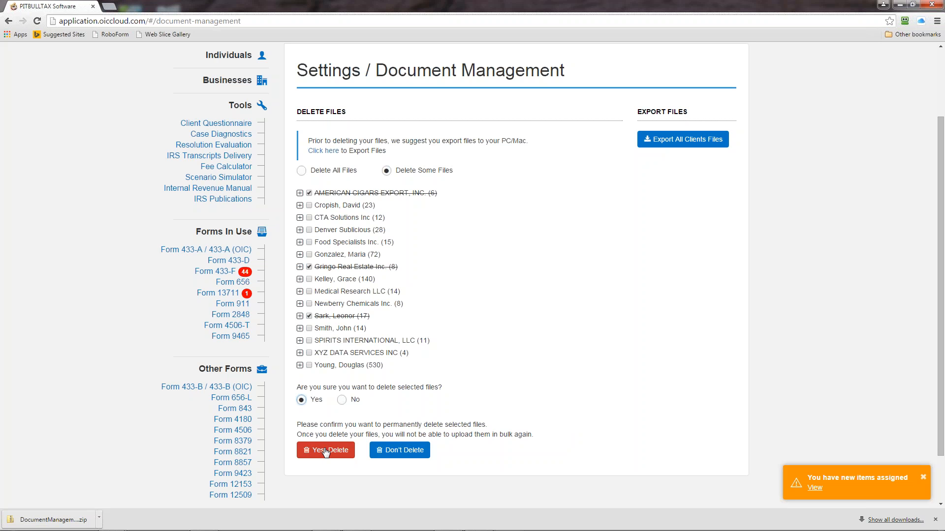
mouse_move(398, 450)
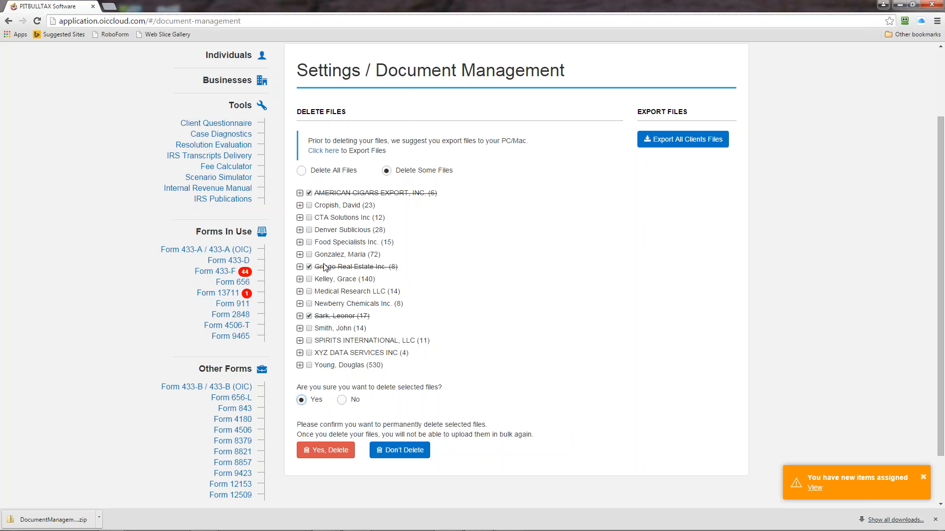
Step: Mark a 2012 Gringo Real Estate file and 2011 Medical Research LLC files for deletion
left_click(299, 266)
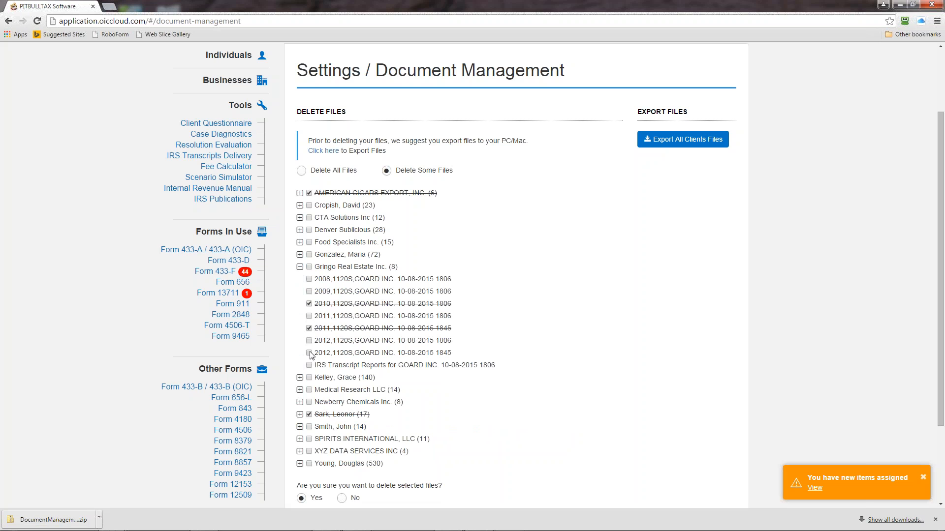
left_click(300, 393)
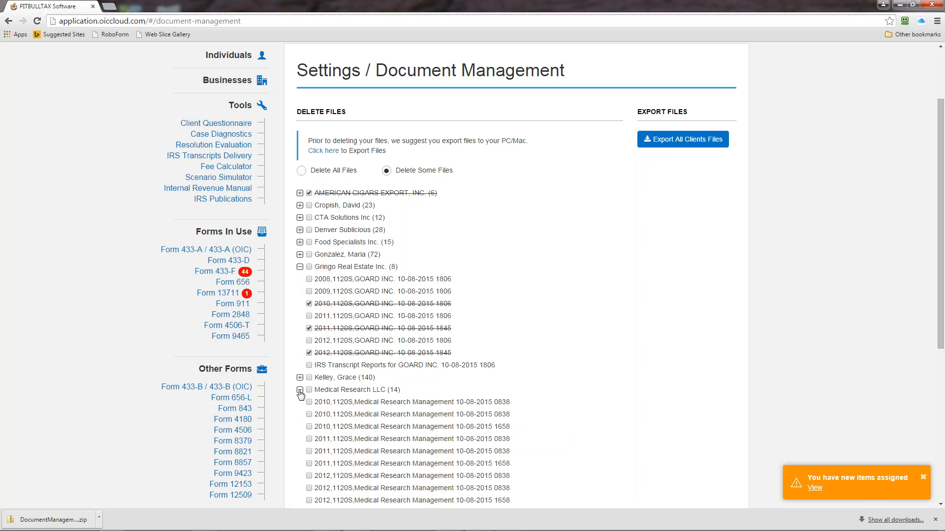
left_click(308, 414)
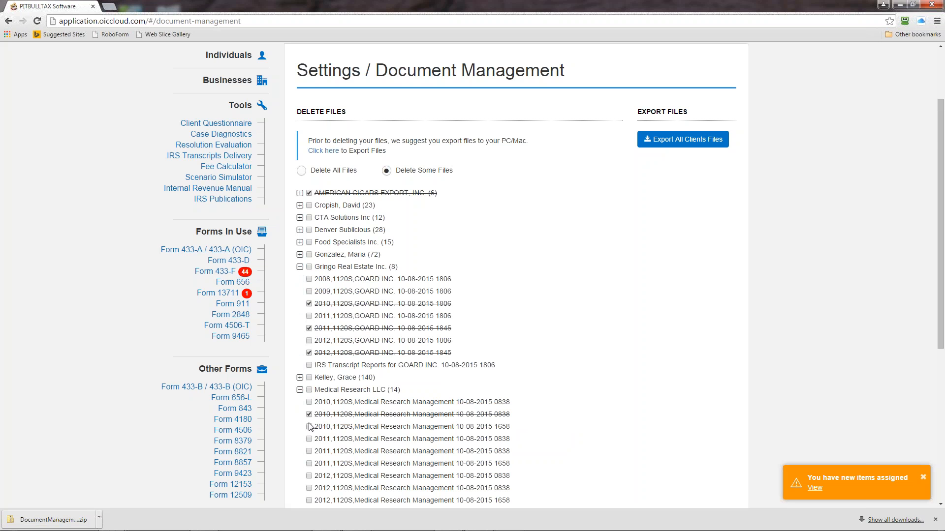
left_click(309, 439)
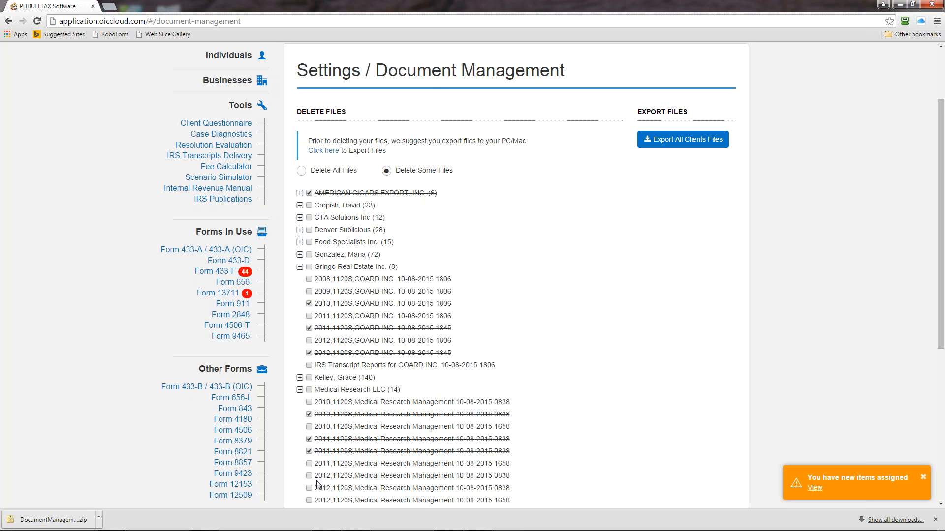
scroll("down", 3)
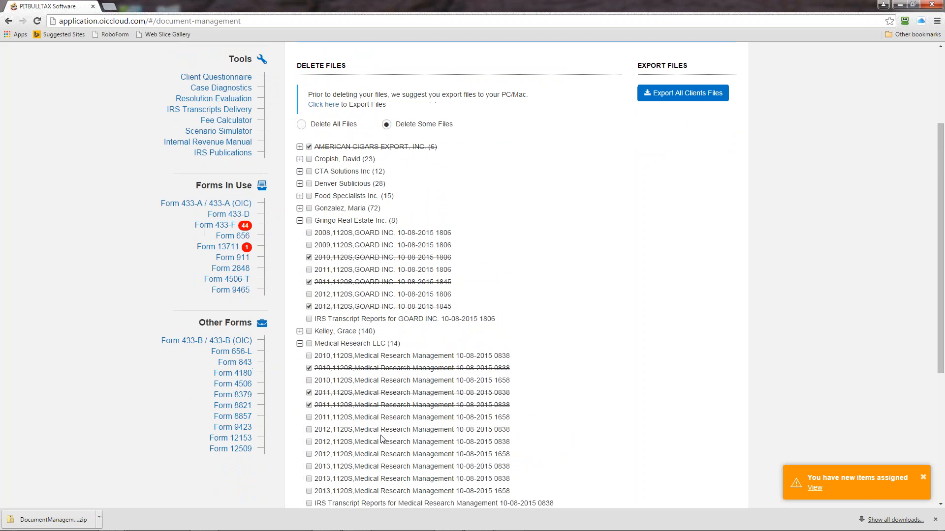
scroll("down", 3)
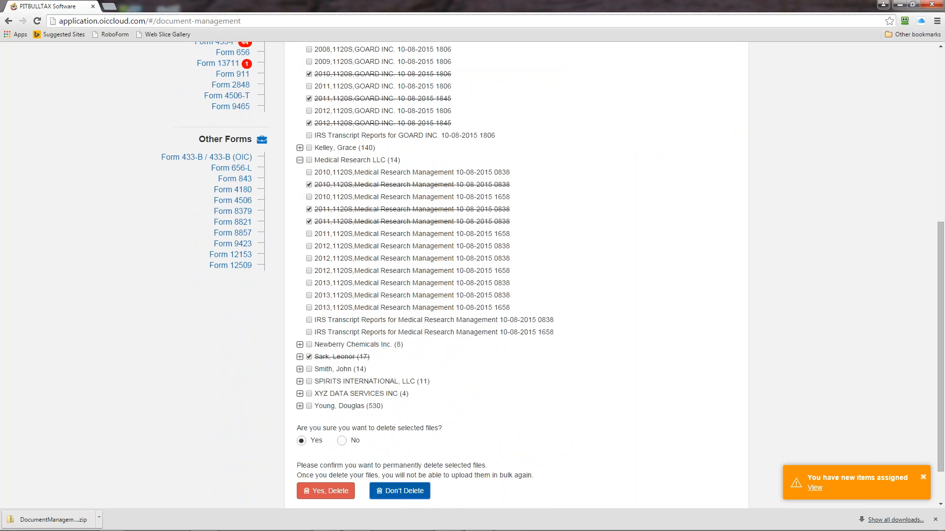
Step: Permanently delete the marked client files
left_click(399, 490)
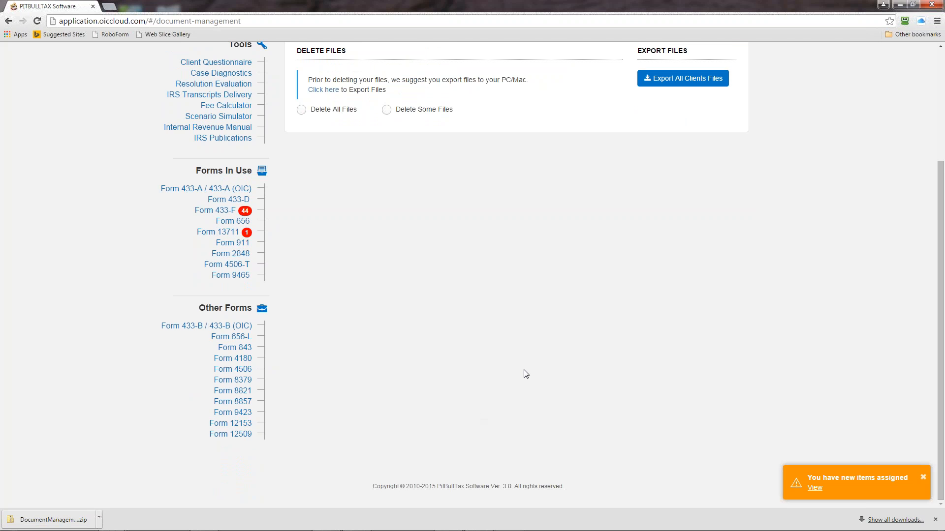
scroll("up", 3)
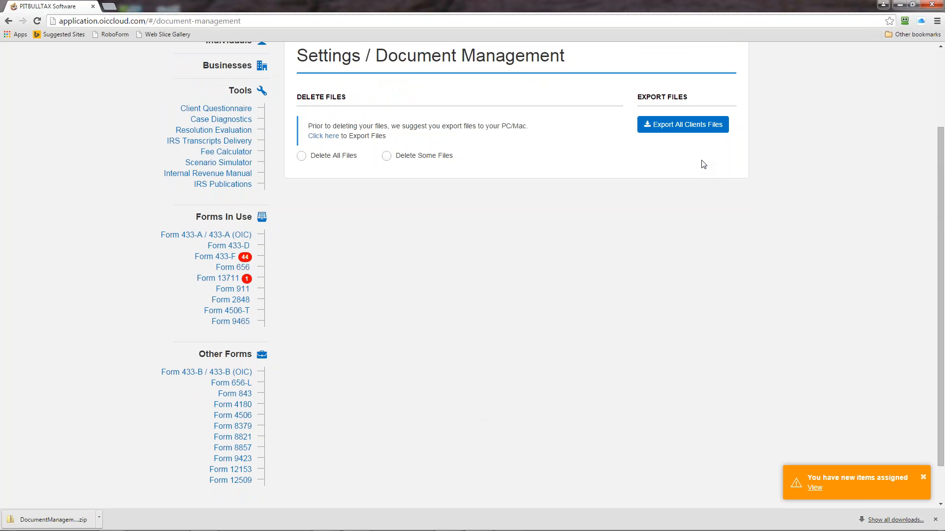
mouse_move(700, 154)
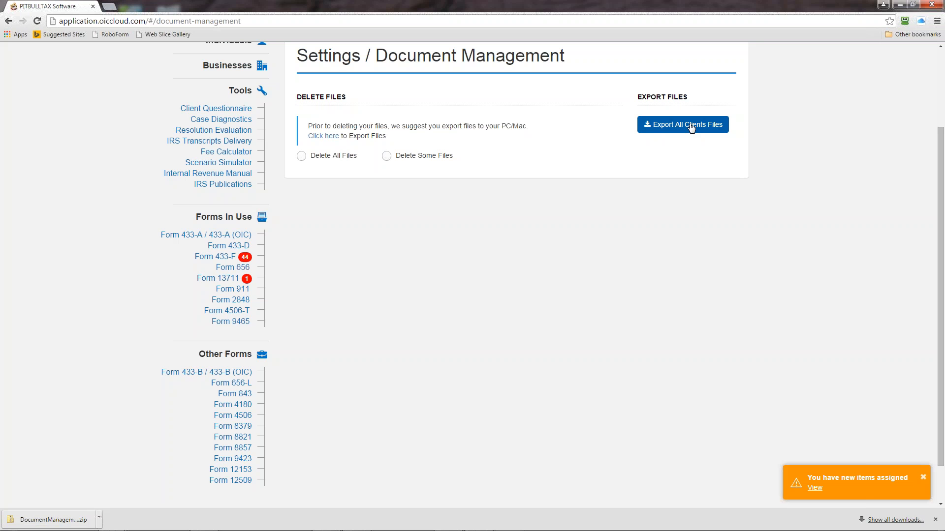
Step: Export every client's files as a DocumentManagement zip download
left_click(683, 124)
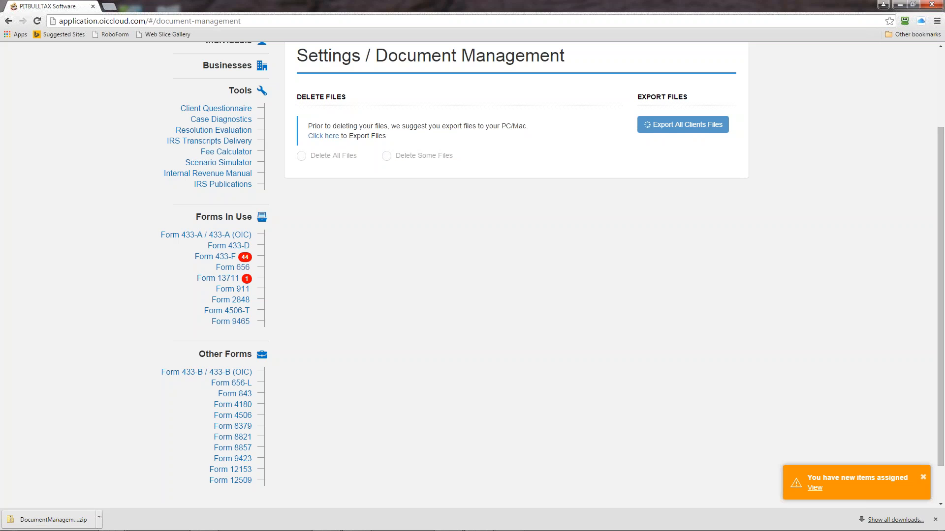
left_click(682, 124)
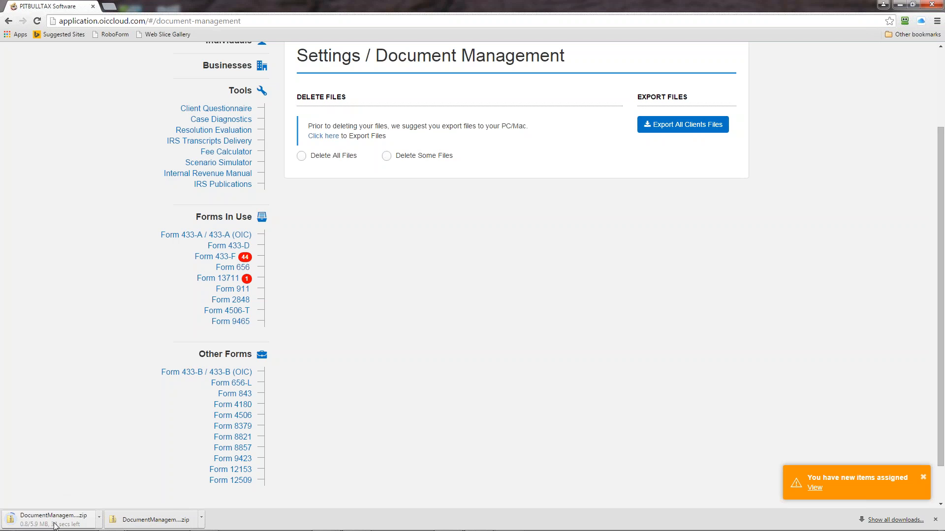
mouse_move(519, 359)
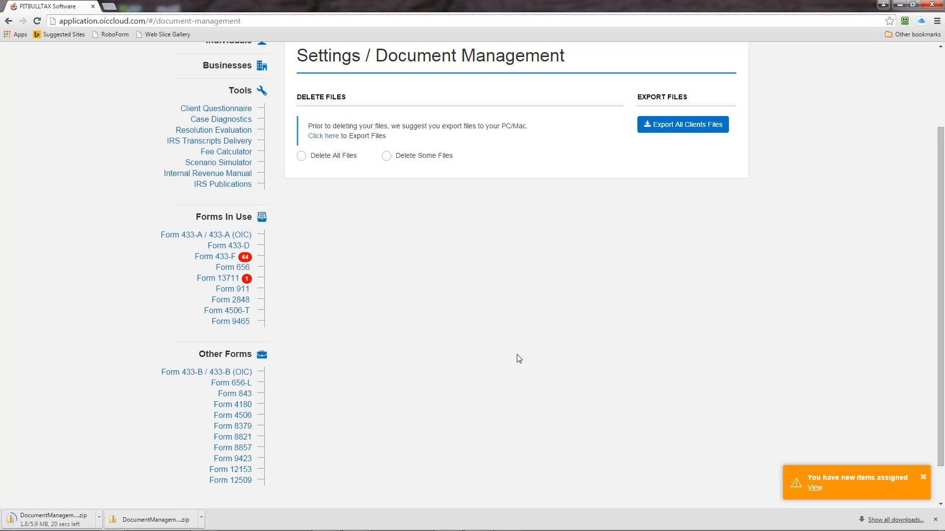
scroll("up", 3)
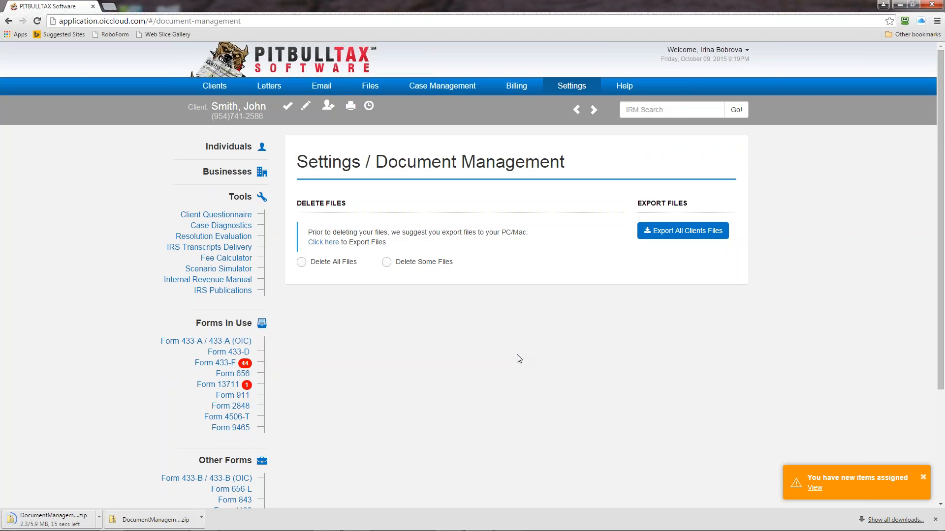
Step: Return to John Smith's document list and download the 2014 Individual Taxpayer Organizer PDF
left_click(369, 85)
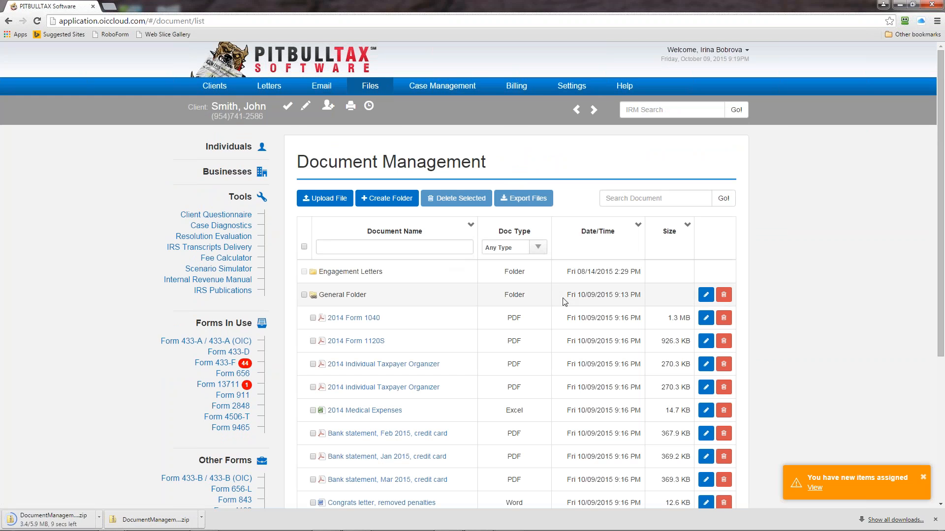
mouse_move(367, 320)
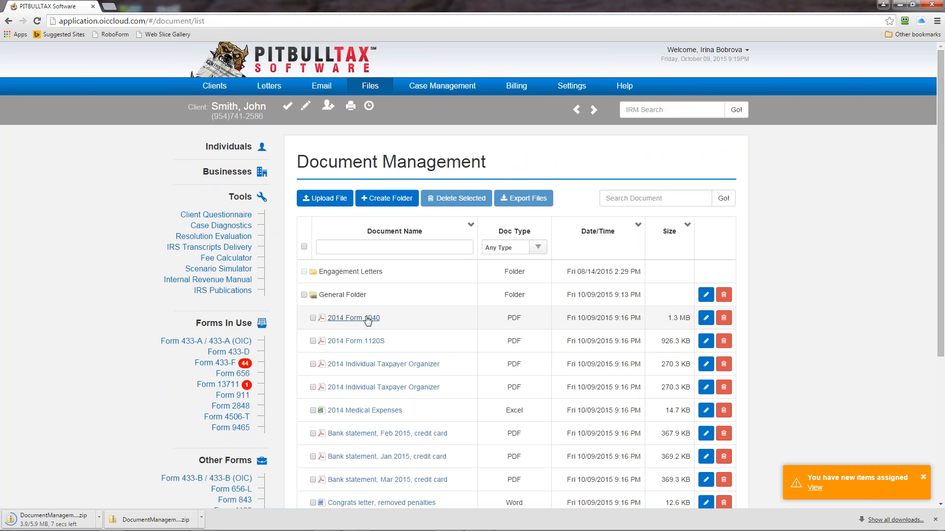
left_click(353, 318)
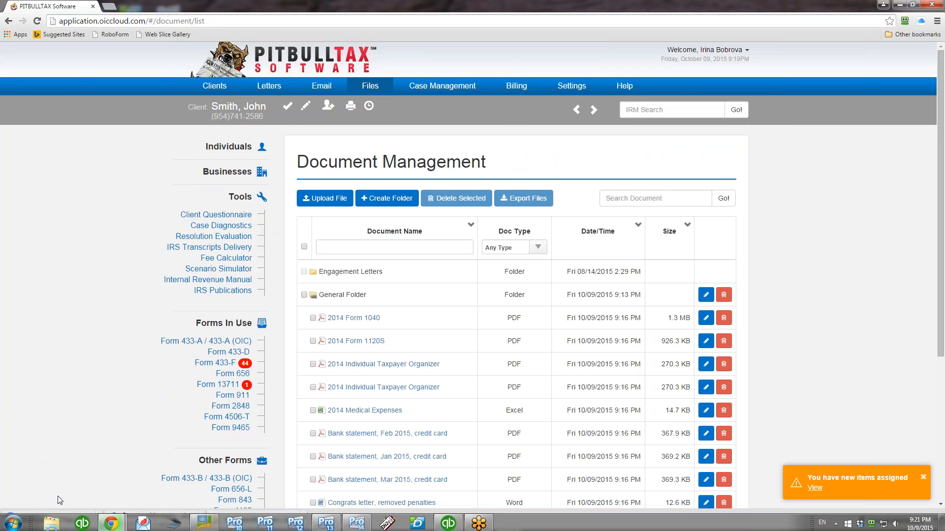
left_click(383, 364)
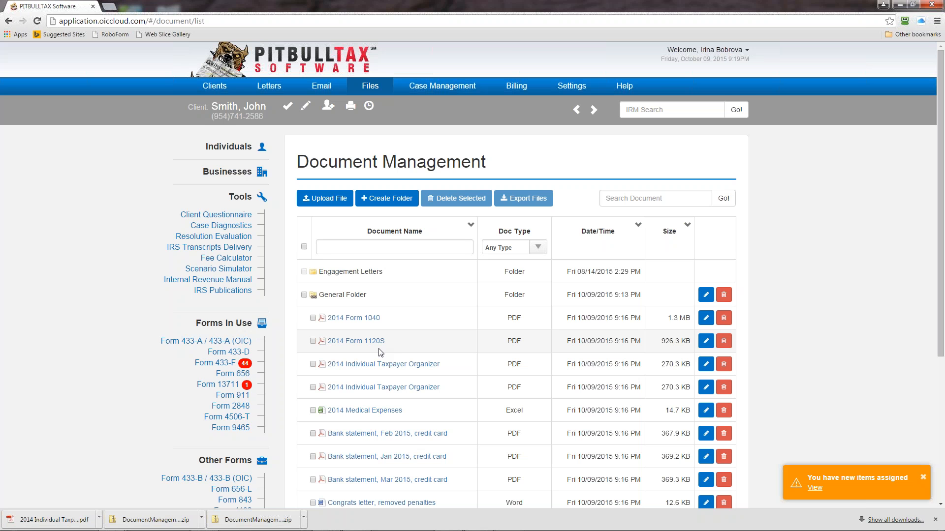
mouse_move(558, 269)
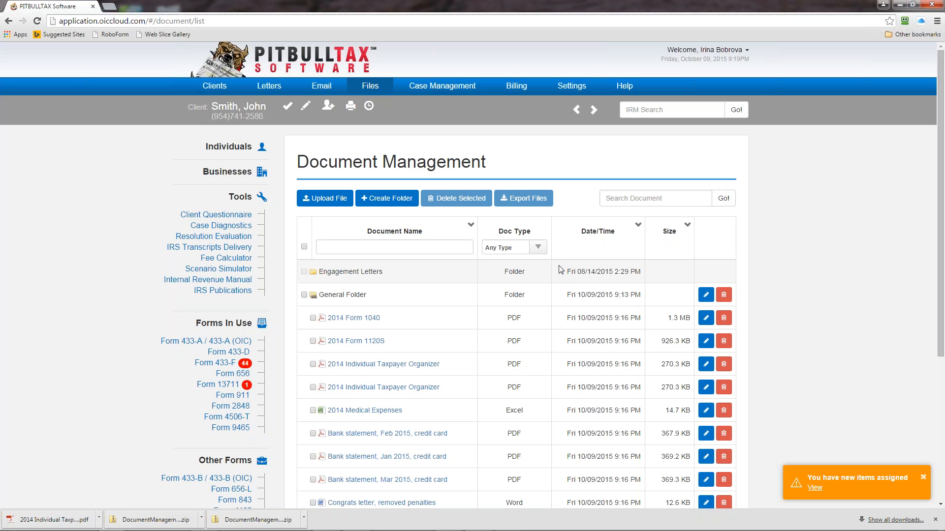